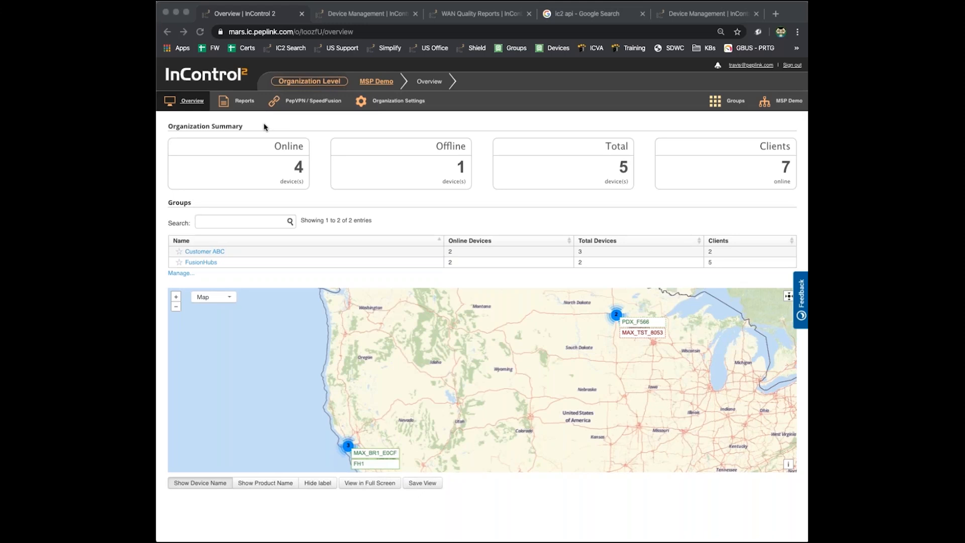
# Step: Open SIM Card Reports from the organization's Reports menu
pyautogui.click(245, 101)
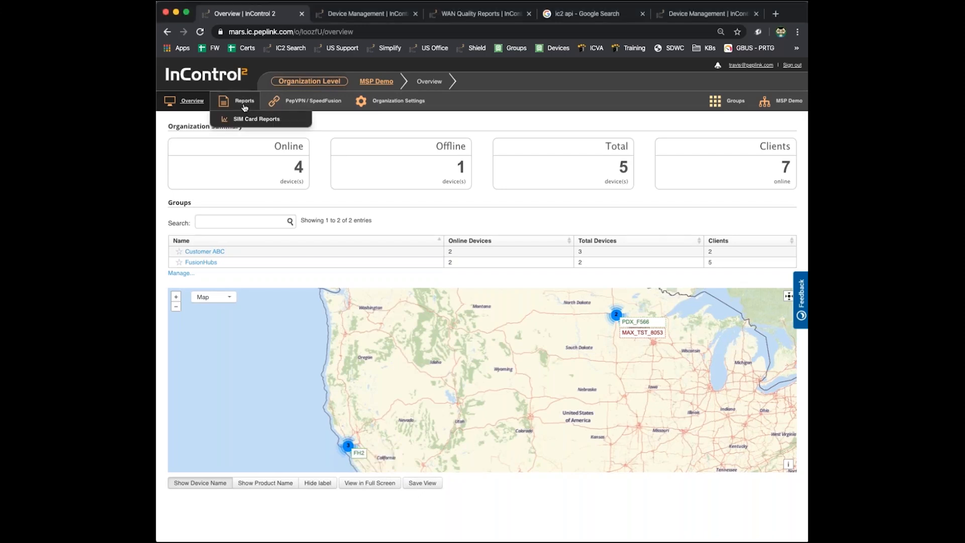
pyautogui.moveTo(236, 106)
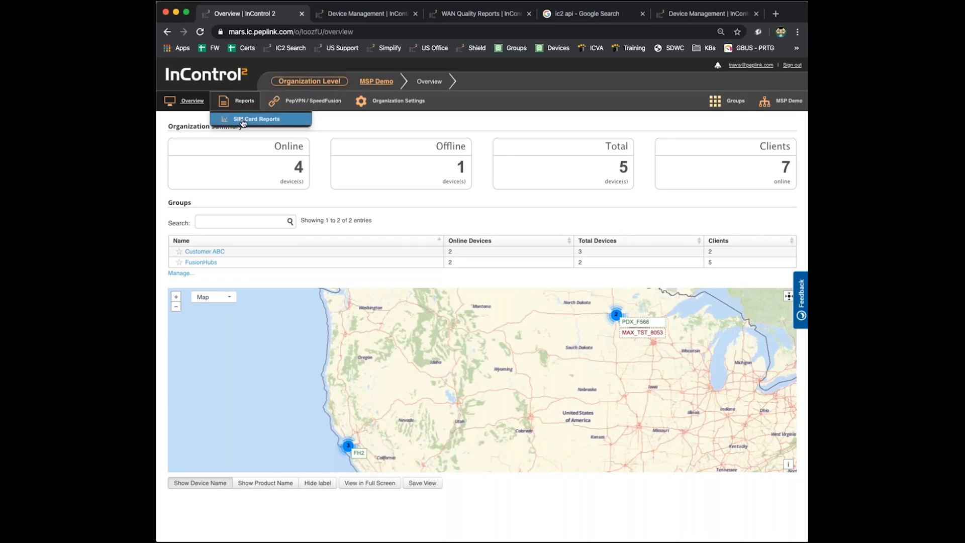
pyautogui.click(255, 118)
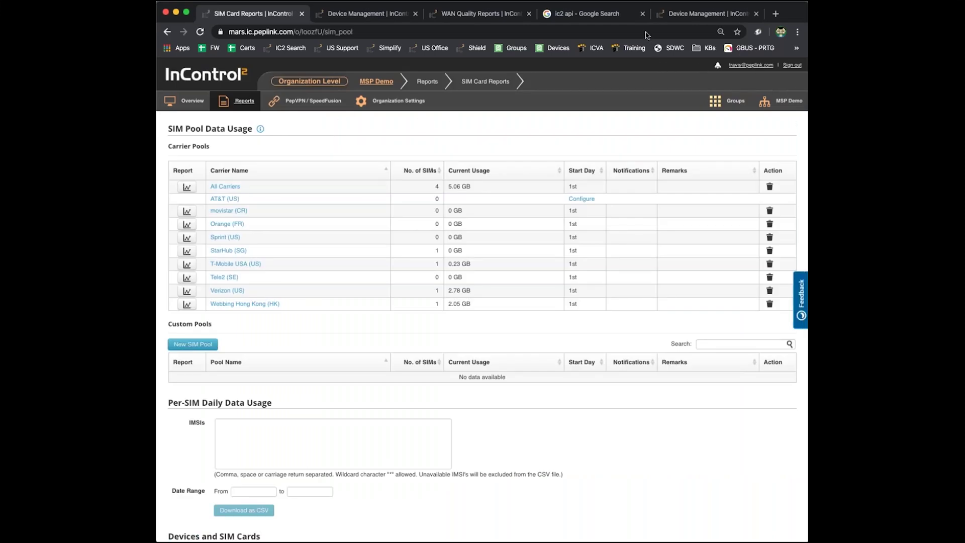
pyautogui.moveTo(429, 133)
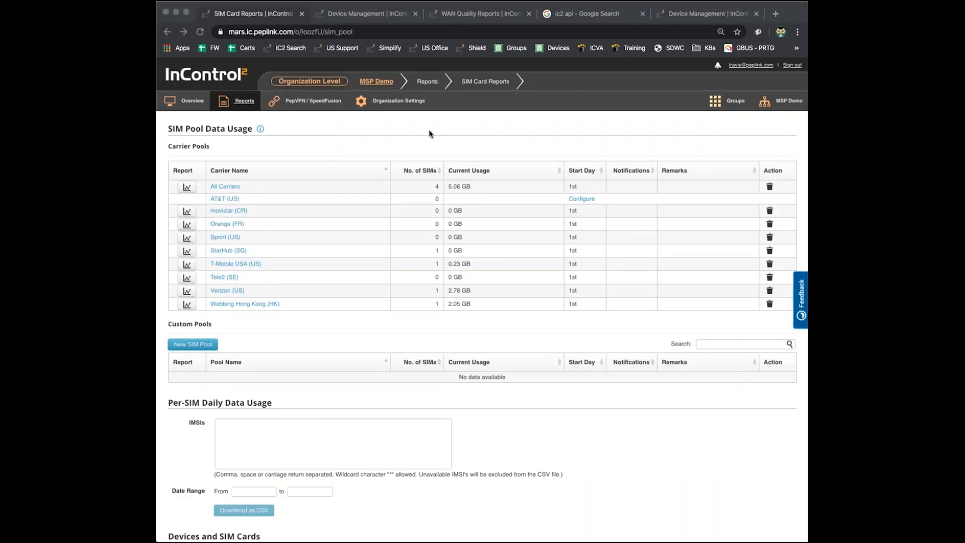
pyautogui.moveTo(351, 125)
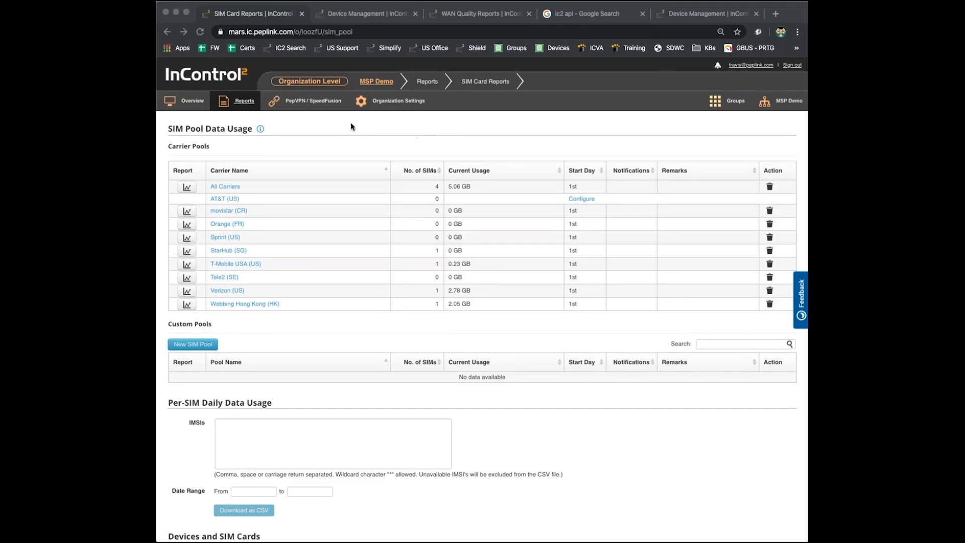
pyautogui.moveTo(272, 151)
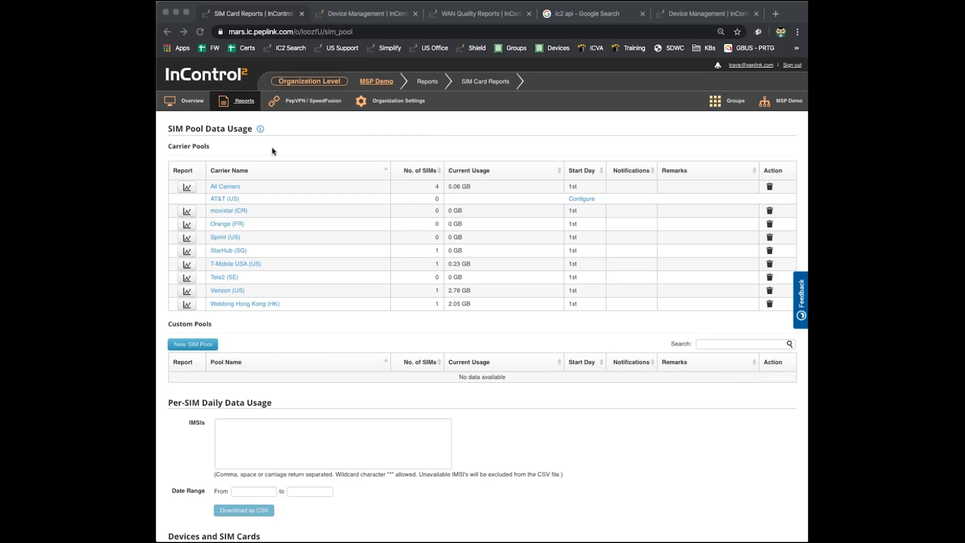
pyautogui.moveTo(286, 163)
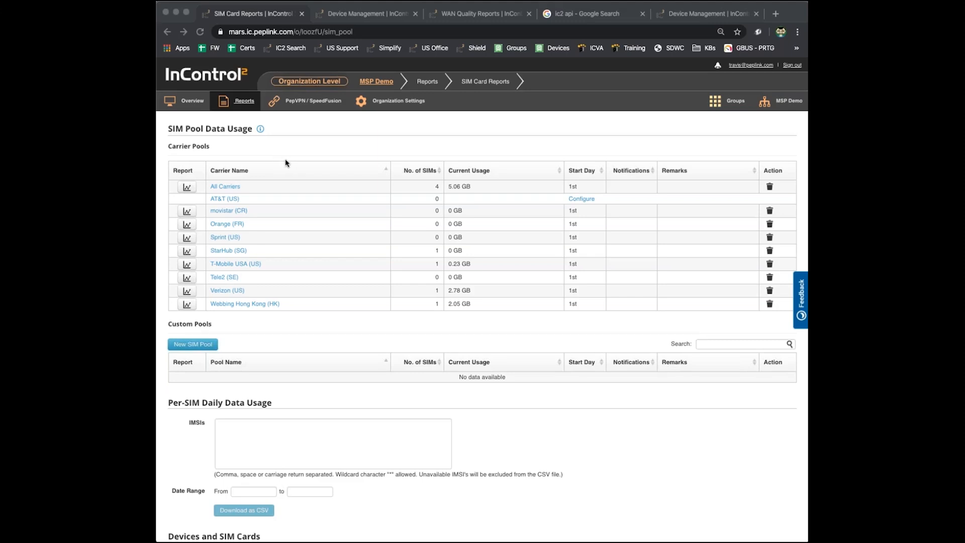
pyautogui.moveTo(301, 152)
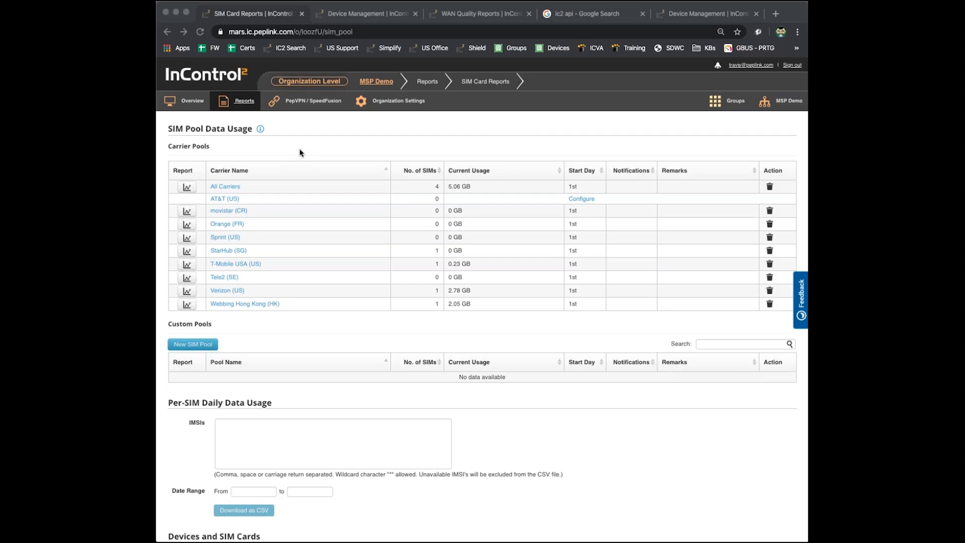
pyautogui.moveTo(496, 203)
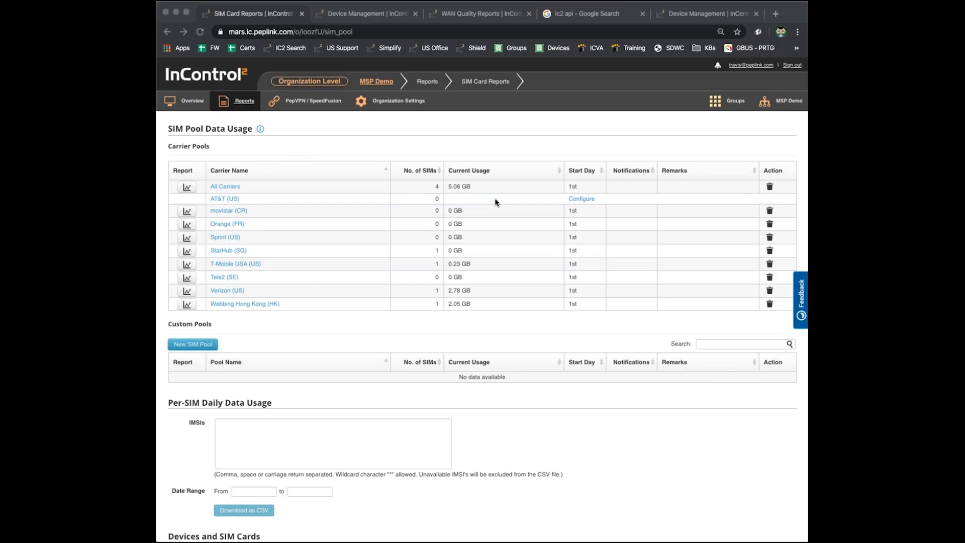
pyautogui.moveTo(358, 141)
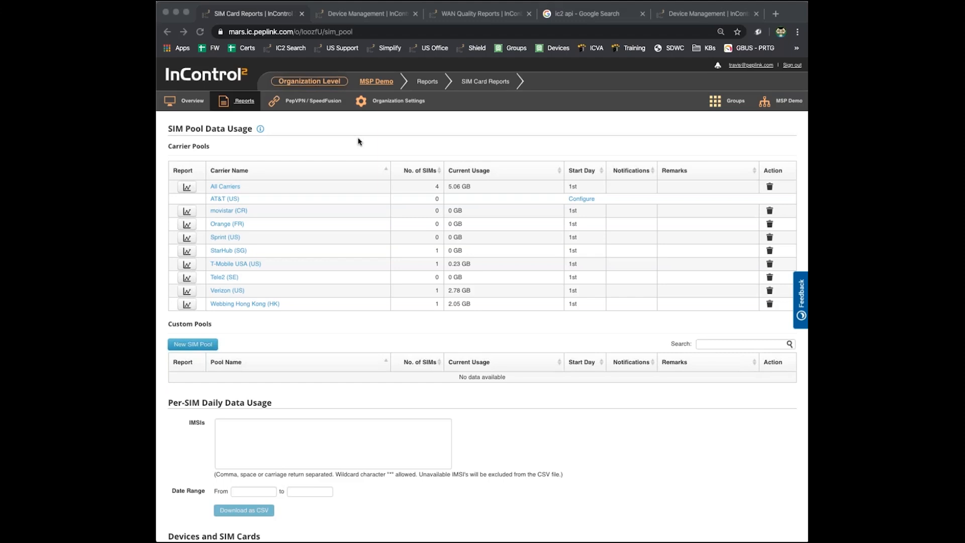
pyautogui.moveTo(313, 84)
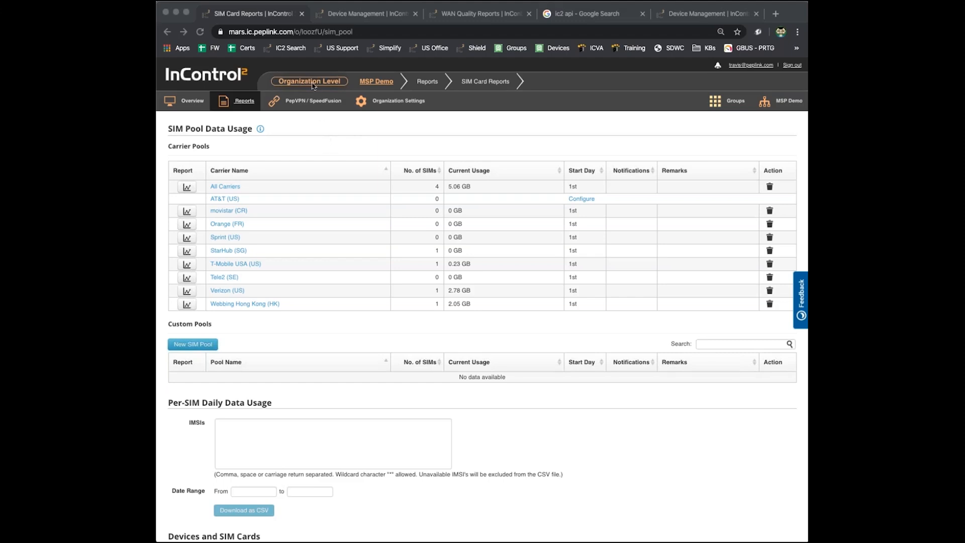
pyautogui.moveTo(325, 124)
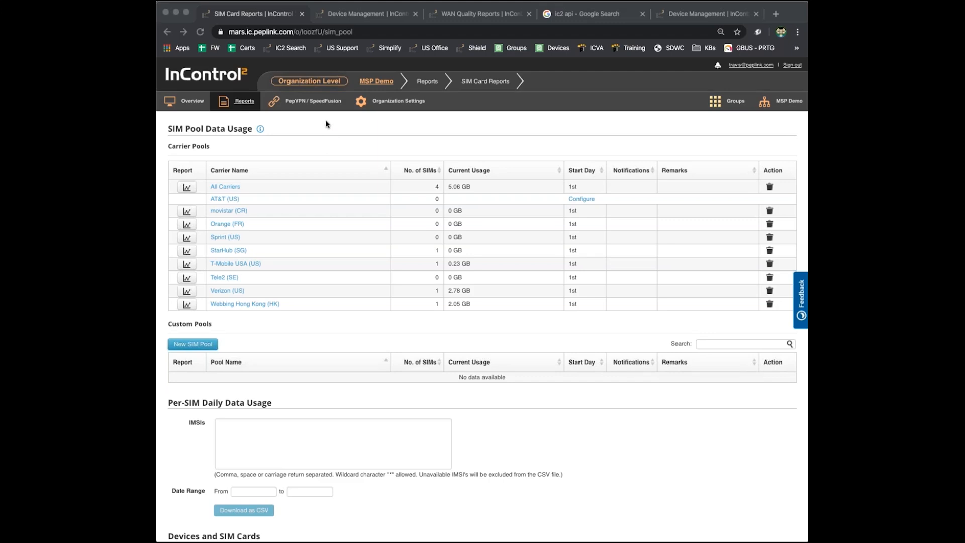
pyautogui.moveTo(257, 205)
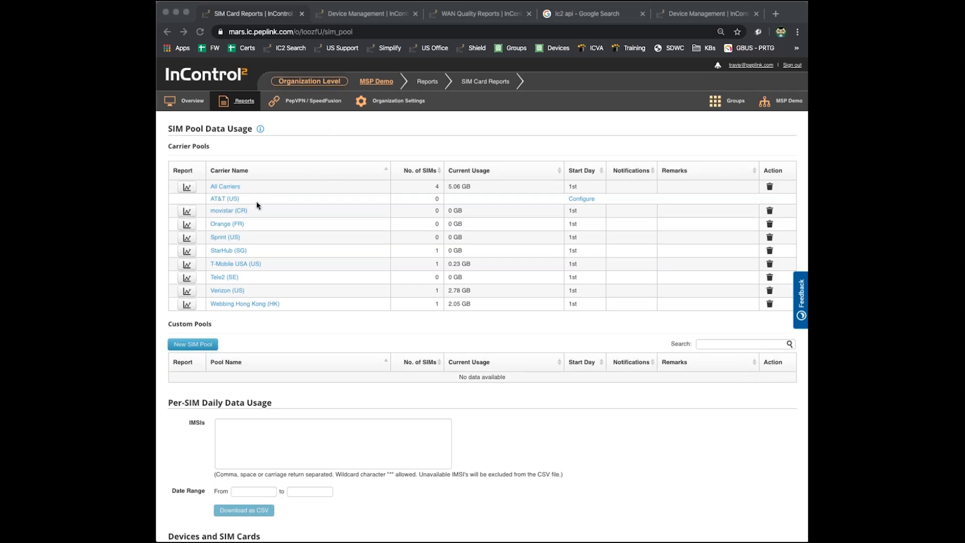
pyautogui.moveTo(580, 200)
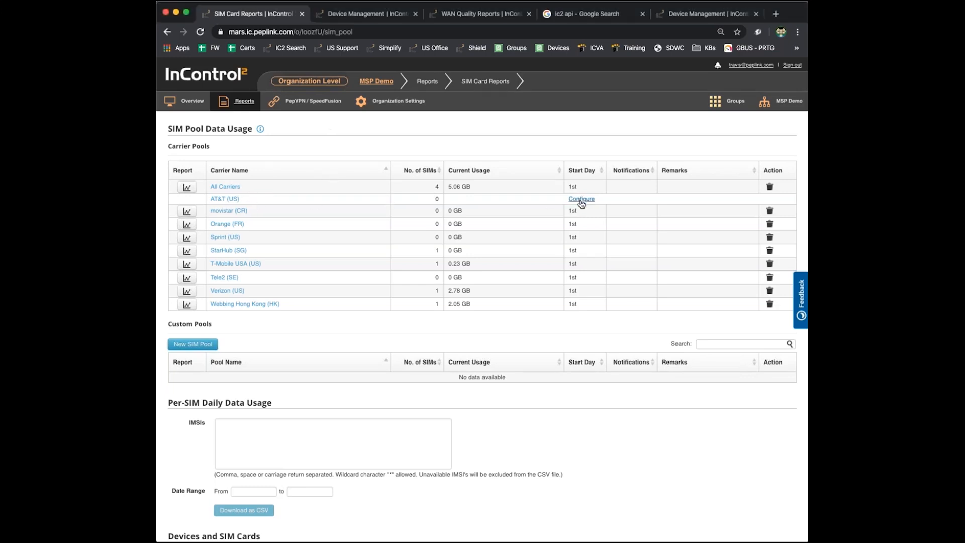
# Step: Enable a 100 GB monthly quota on the AT&T (US) pool and review initial usage and start day
pyautogui.click(581, 199)
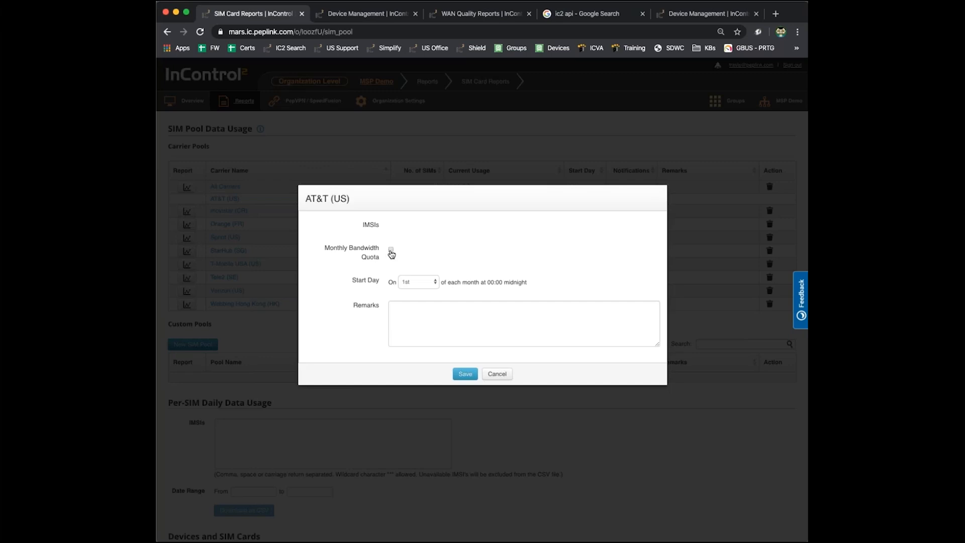
pyautogui.click(391, 251)
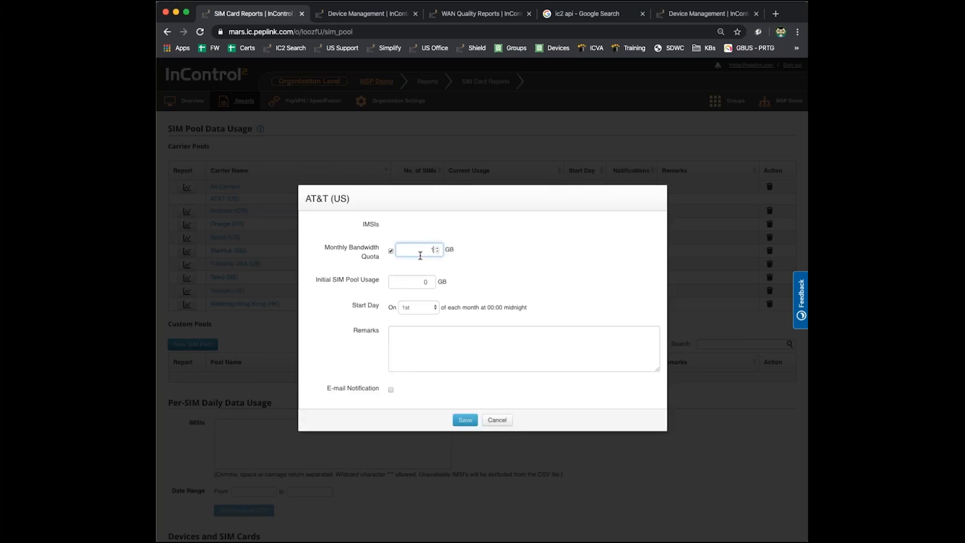
pyautogui.write('100')
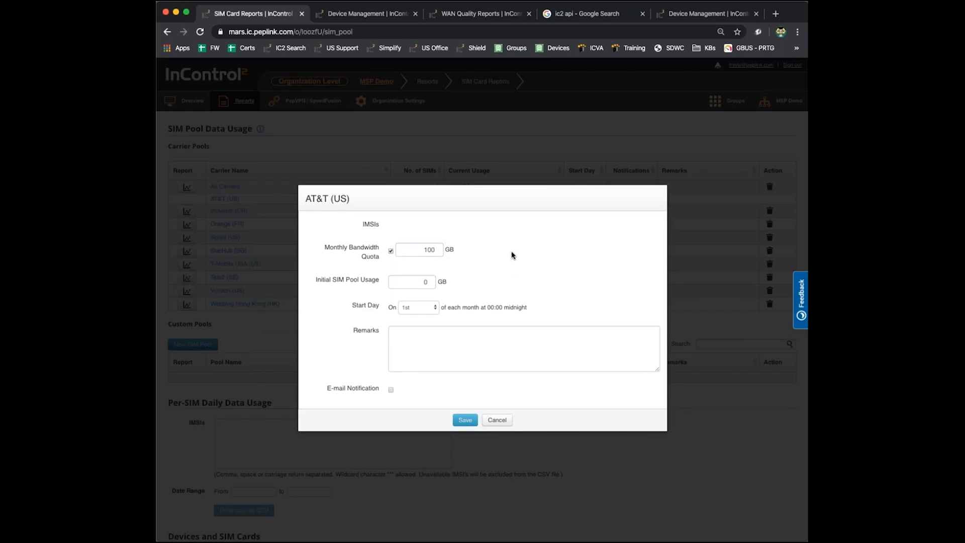
pyautogui.moveTo(513, 262)
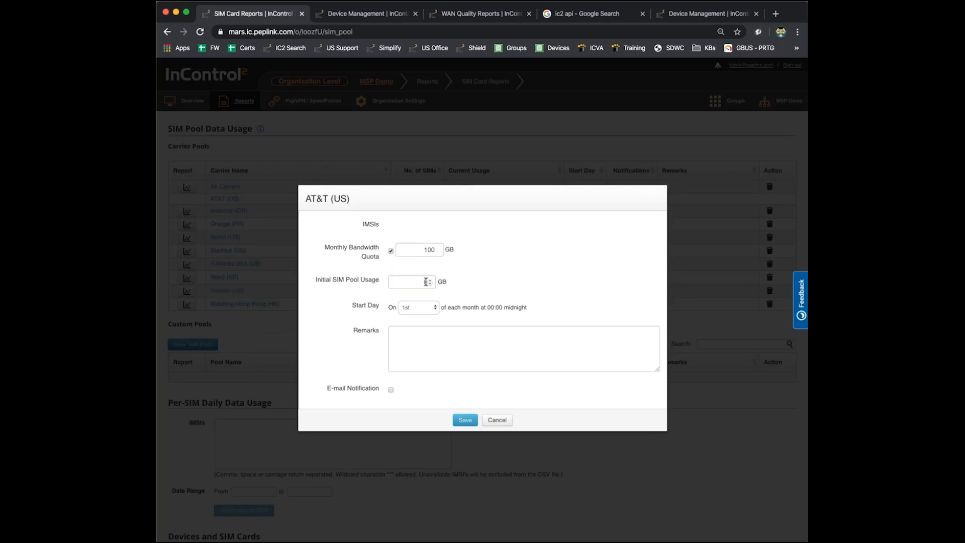
pyautogui.click(411, 282)
pyautogui.write('0')
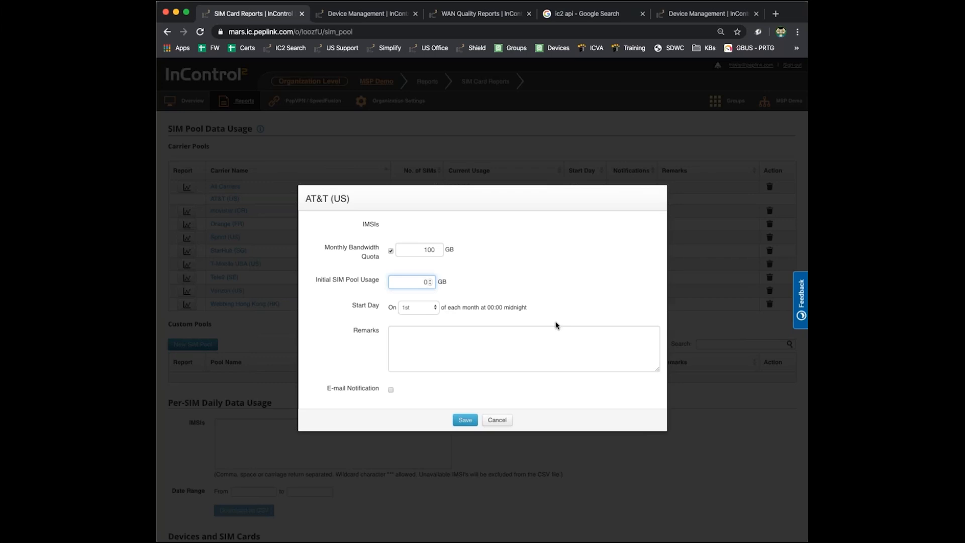
pyautogui.click(417, 307)
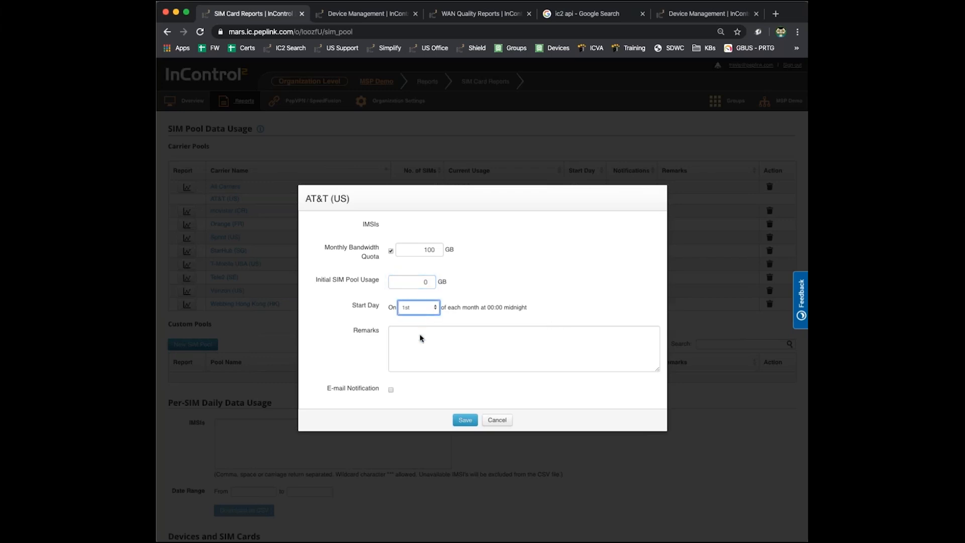
pyautogui.moveTo(421, 363)
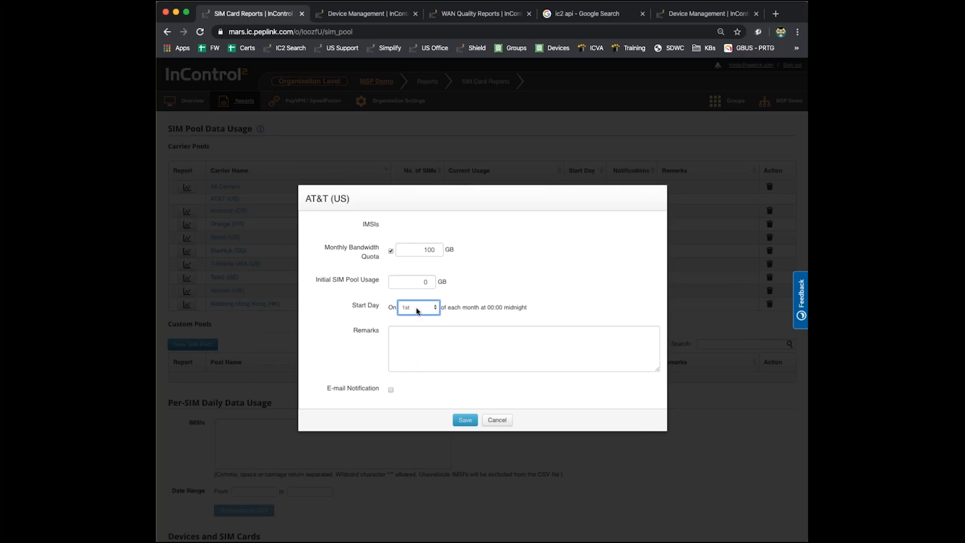
pyautogui.moveTo(497, 307)
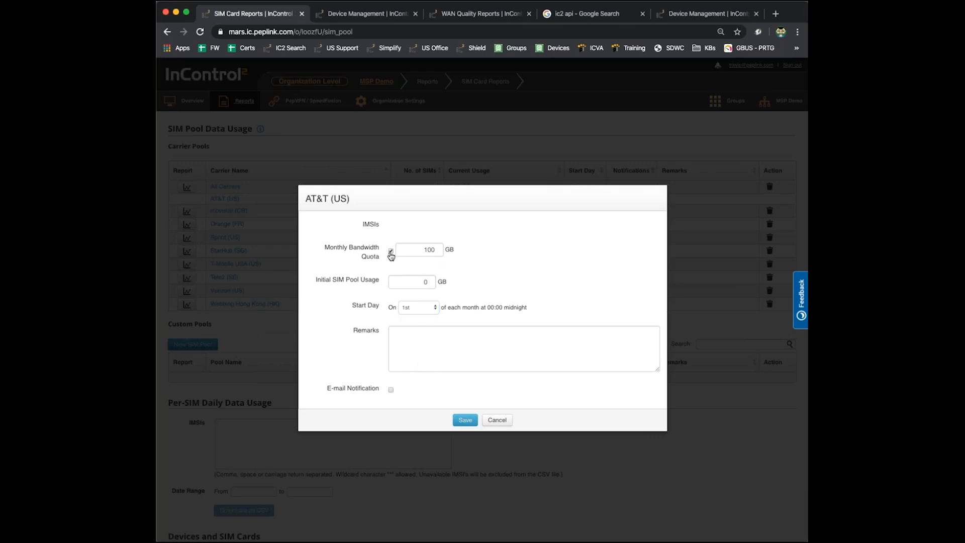
# Step: Turn on e-mail notifications for the AT&T (US) pool and save its settings
pyautogui.click(391, 389)
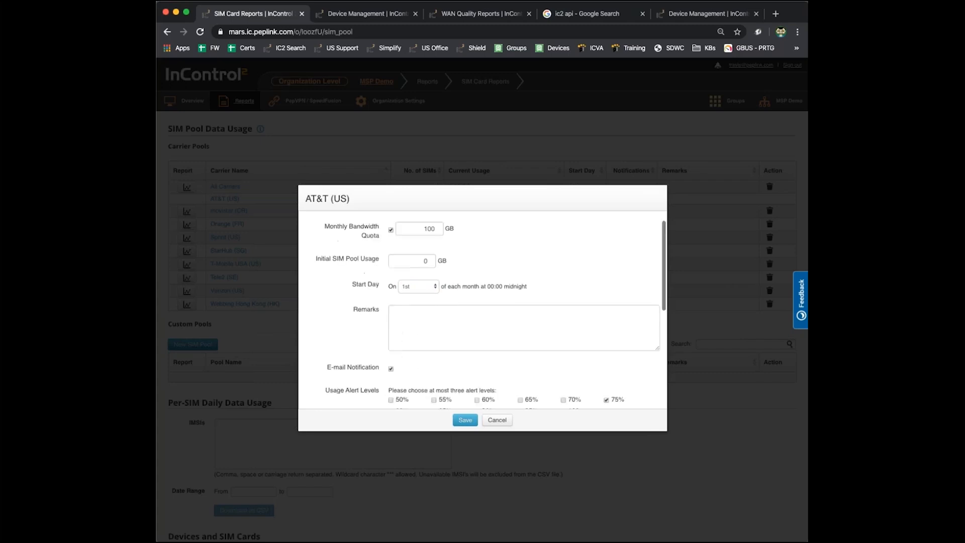
pyautogui.scroll(-3)
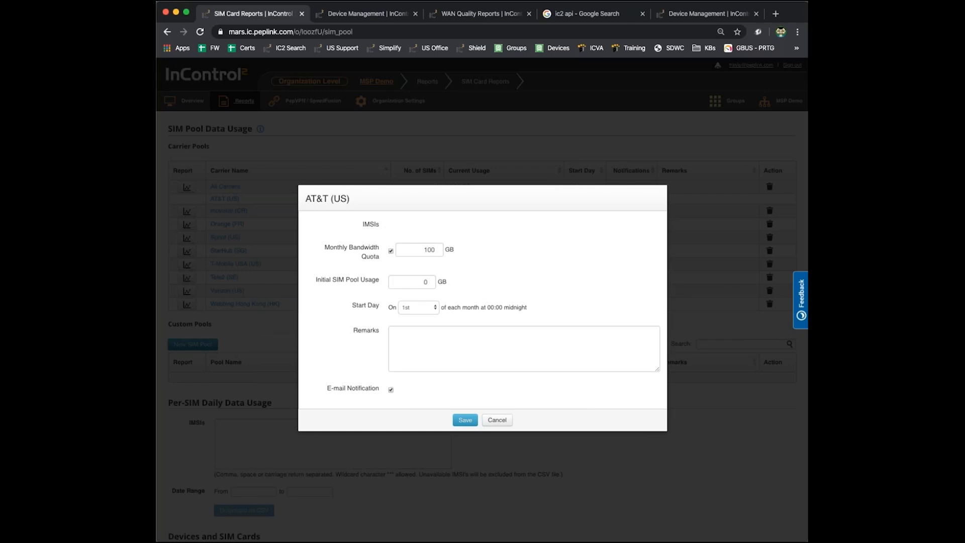
pyautogui.moveTo(493, 263)
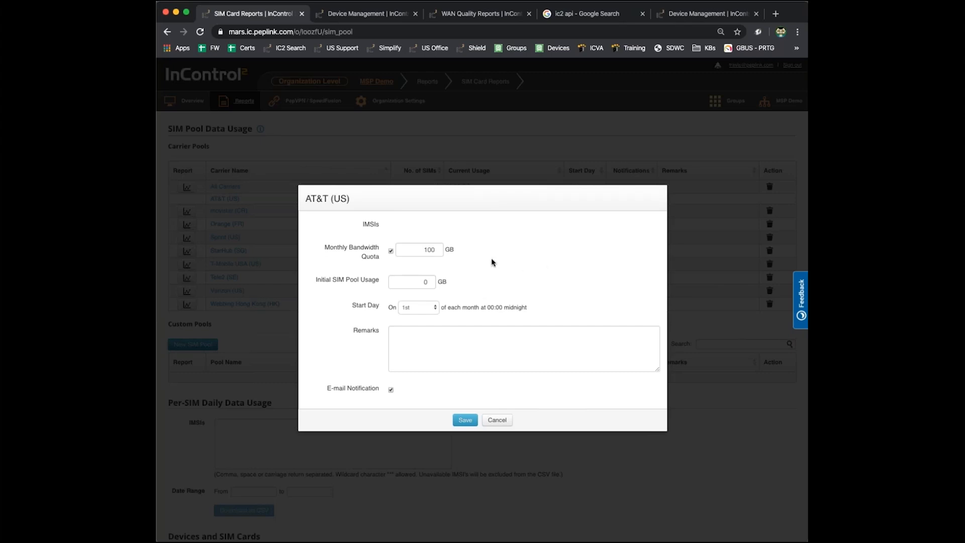
pyautogui.moveTo(456, 255)
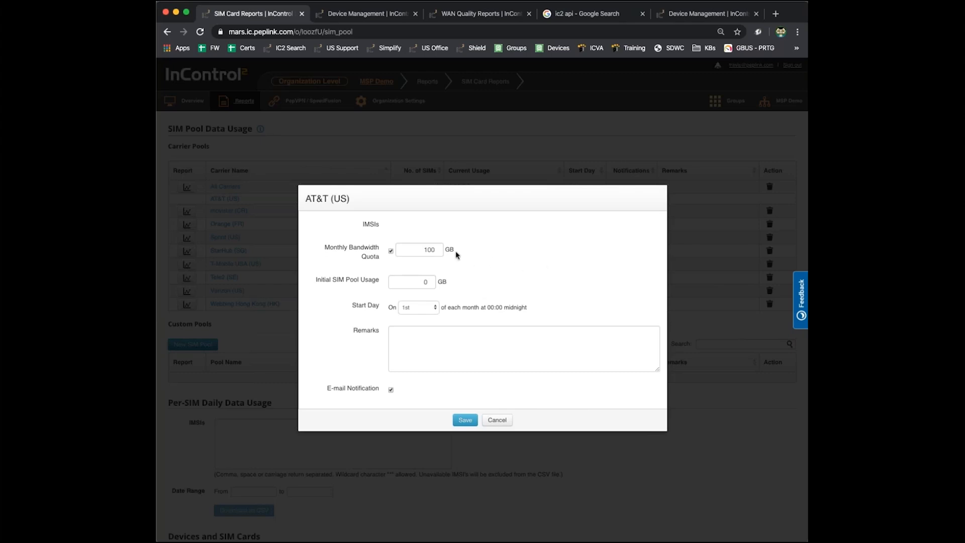
pyautogui.moveTo(438, 263)
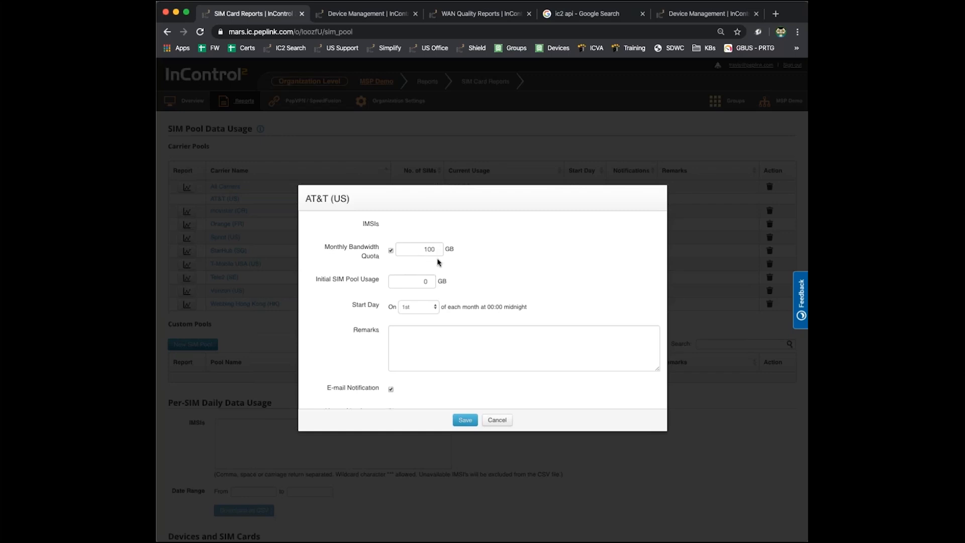
pyautogui.scroll(-3)
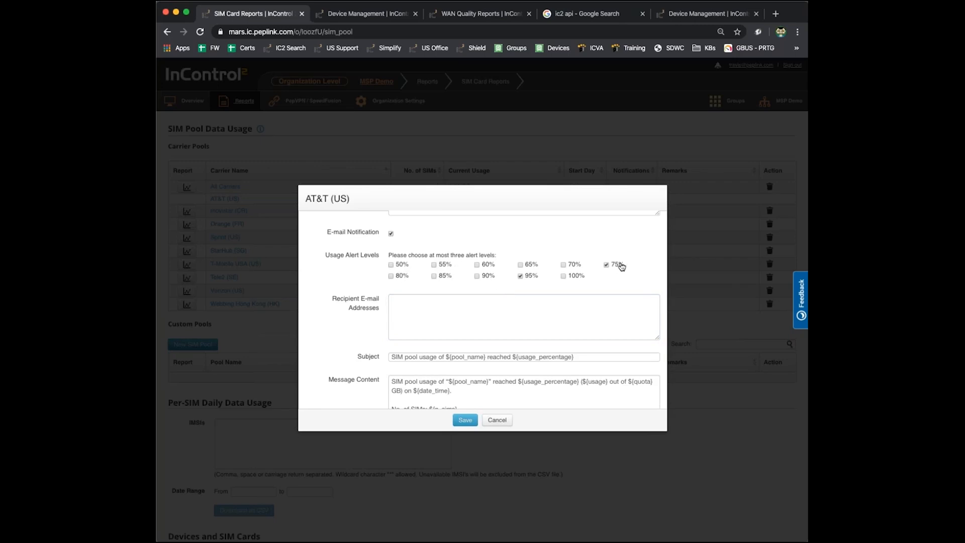
pyautogui.scroll(-3)
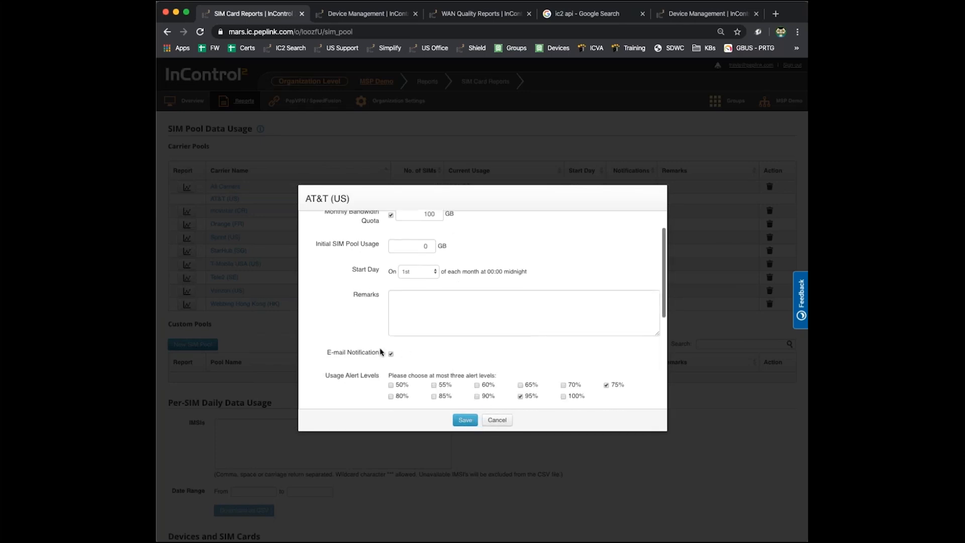
pyautogui.click(464, 420)
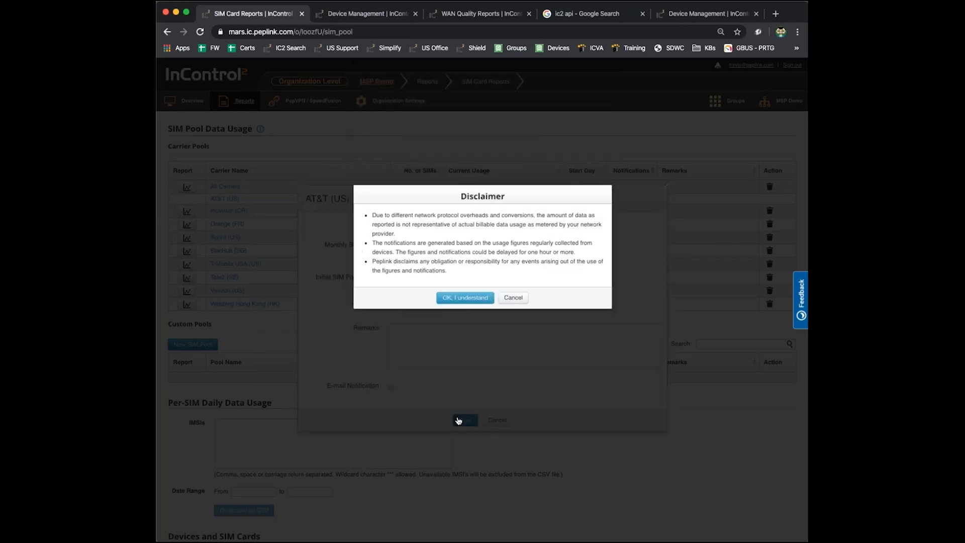
# Step: Accept the usage disclaimer so the AT&T (US) pool settings save
pyautogui.click(465, 297)
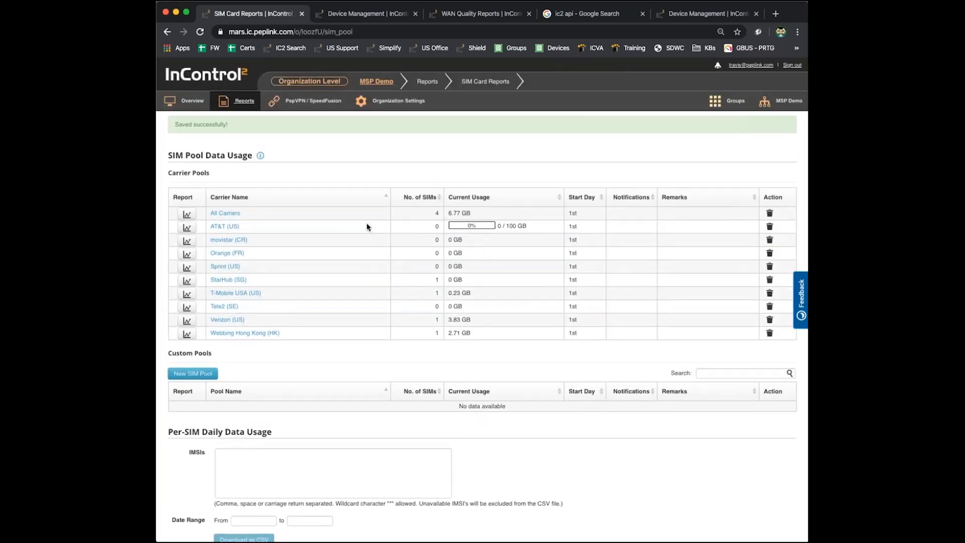
pyautogui.moveTo(520, 238)
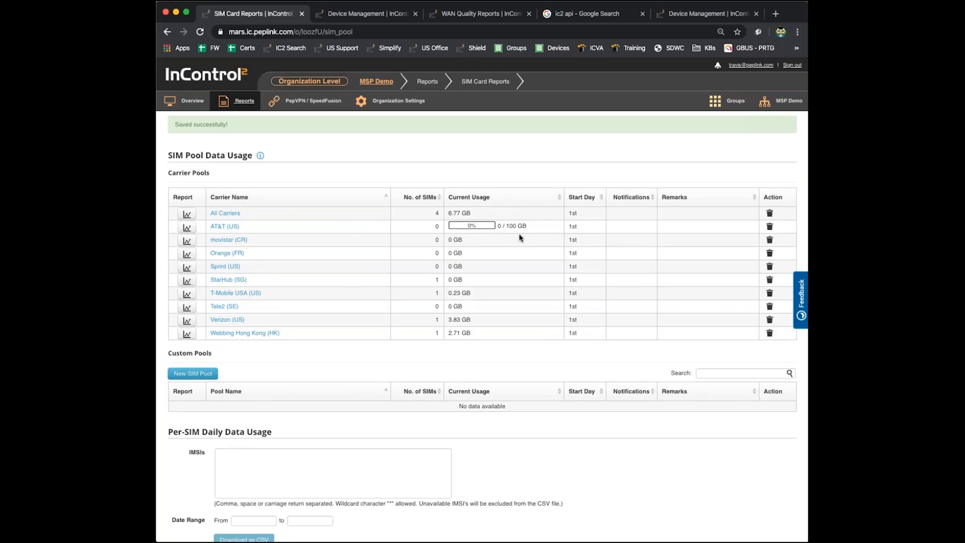
pyautogui.moveTo(189, 213)
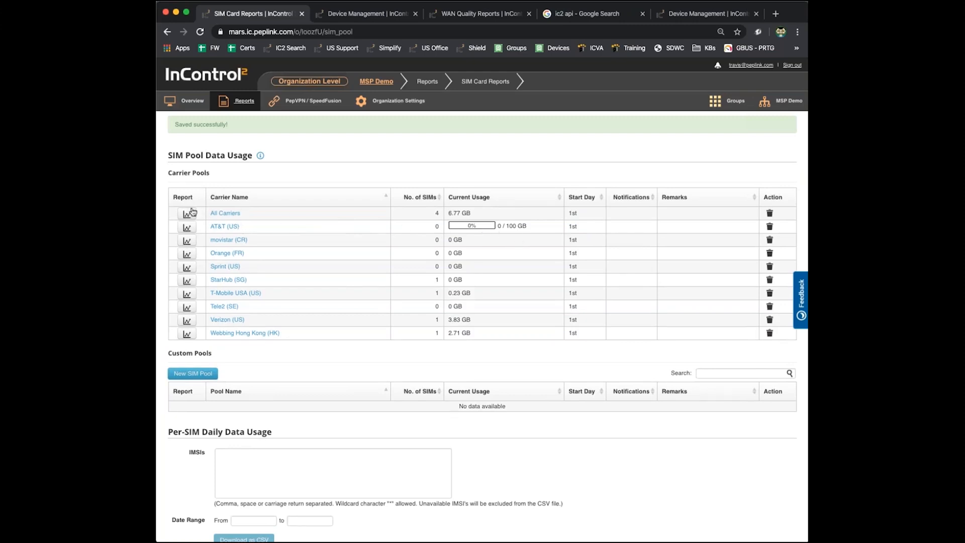
pyautogui.moveTo(185, 226)
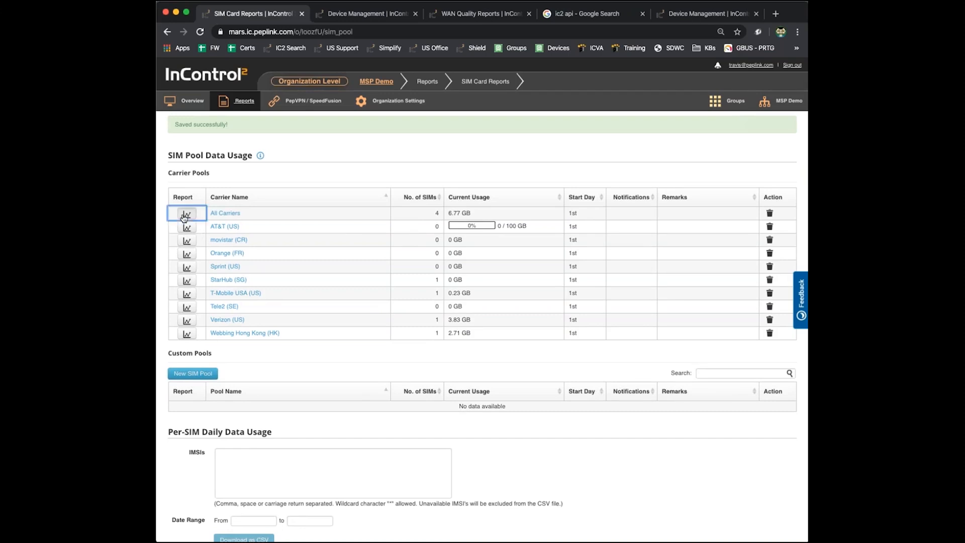
# Step: Show the All Carriers monthly usage report and scroll through its chart
pyautogui.click(186, 213)
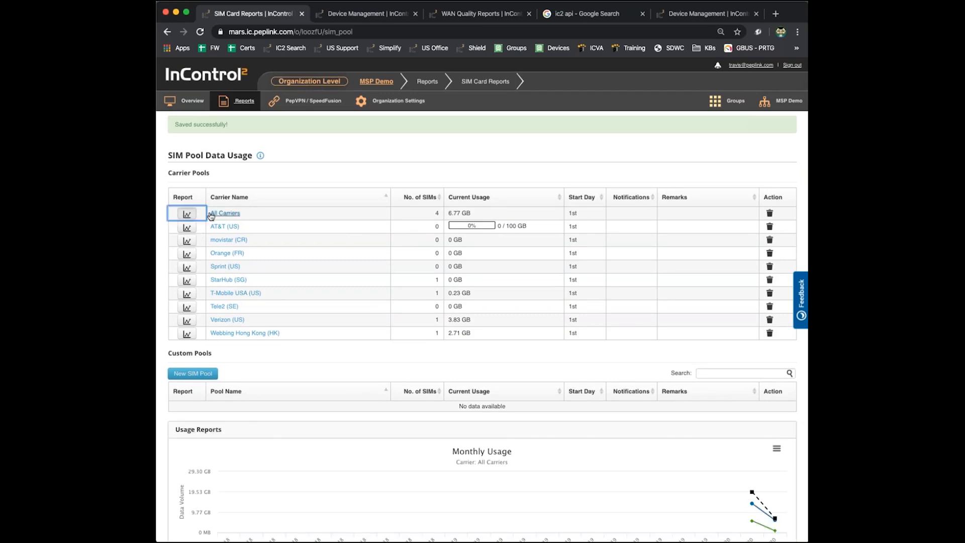
pyautogui.scroll(-3)
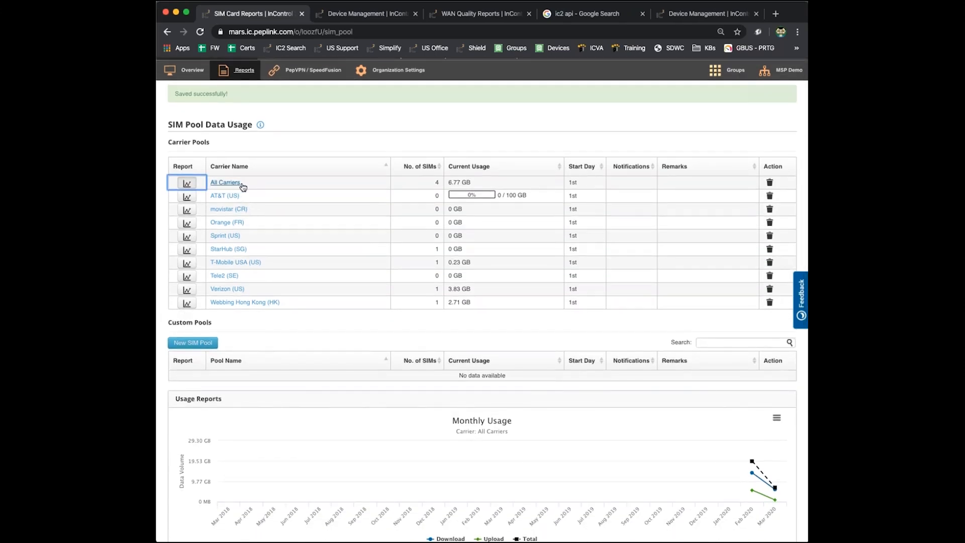
pyautogui.scroll(-3)
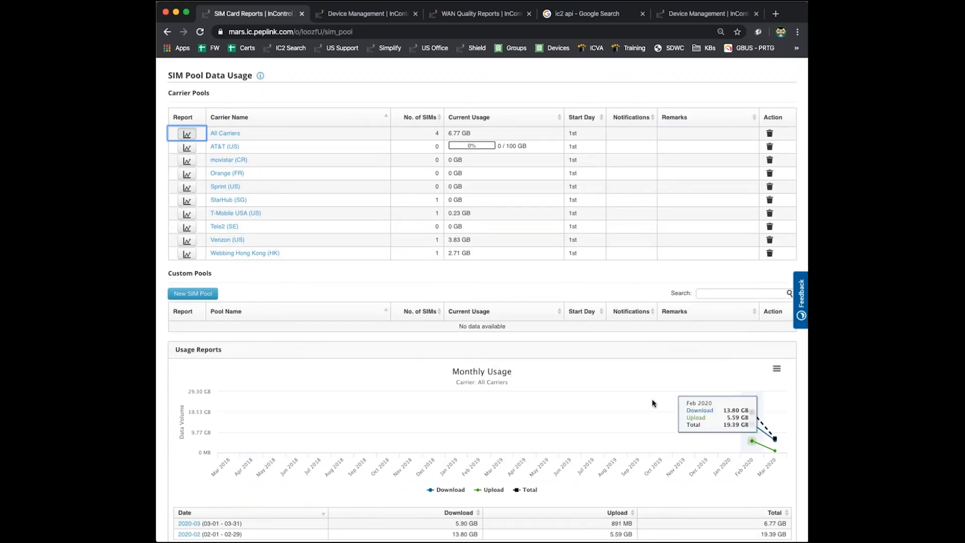
pyautogui.scroll(-3)
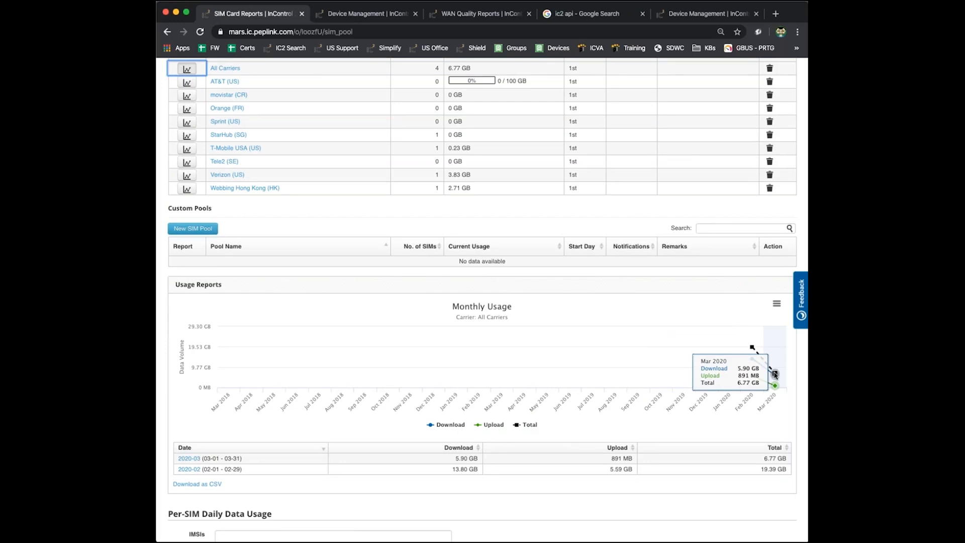
pyautogui.moveTo(750, 358)
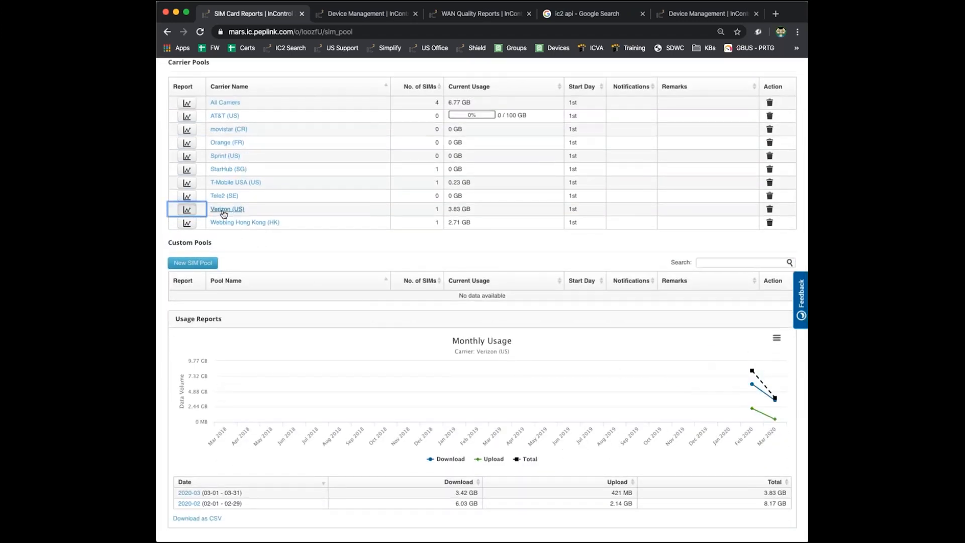
pyautogui.moveTo(775, 398)
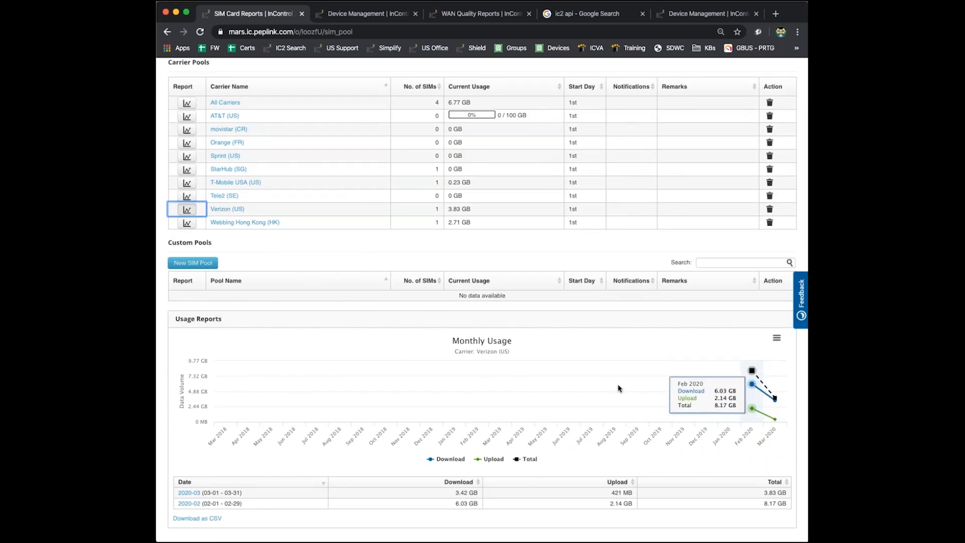
pyautogui.scroll(-3)
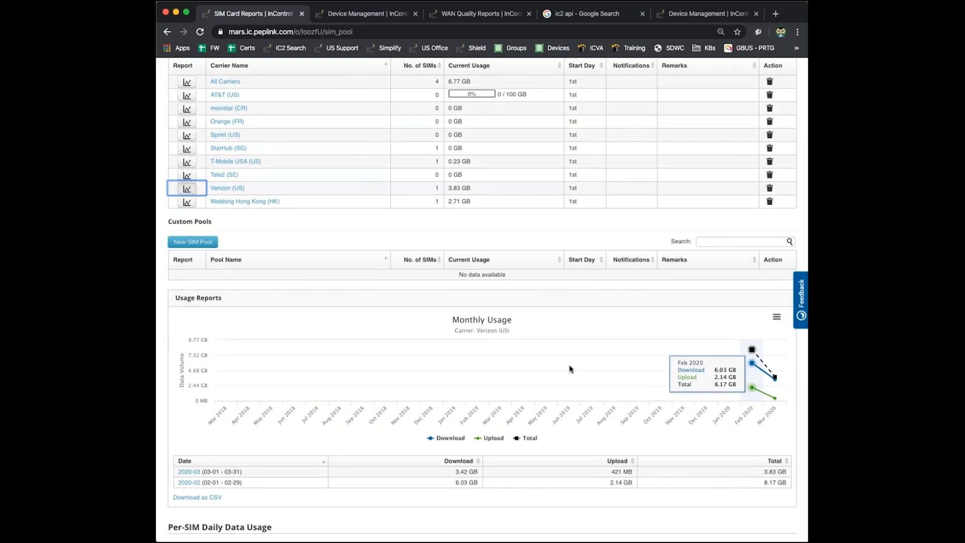
pyautogui.moveTo(460, 230)
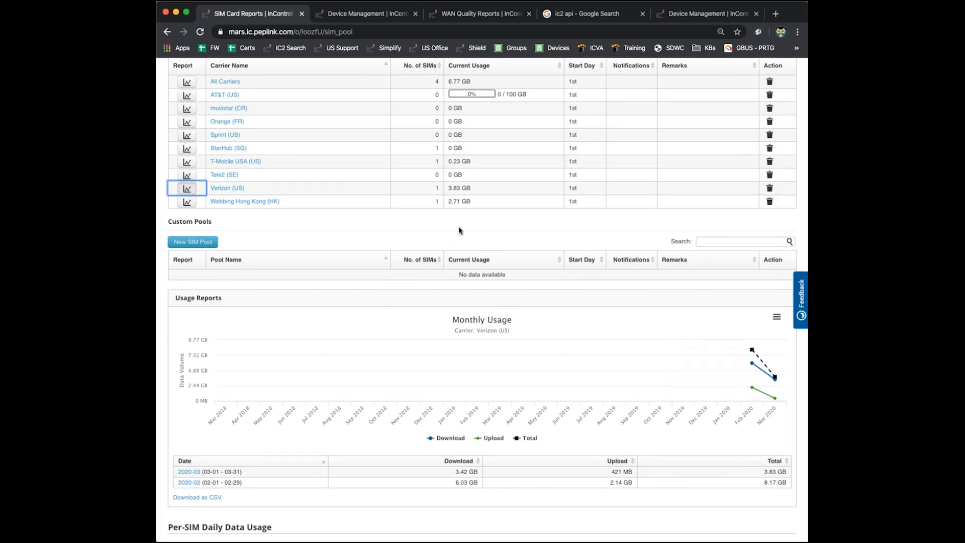
pyautogui.moveTo(237, 239)
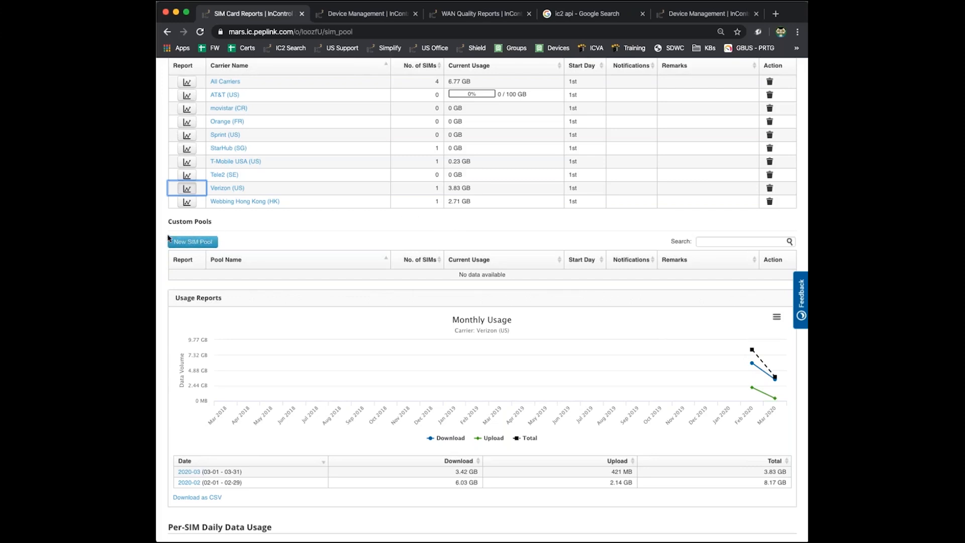
pyautogui.moveTo(169, 222)
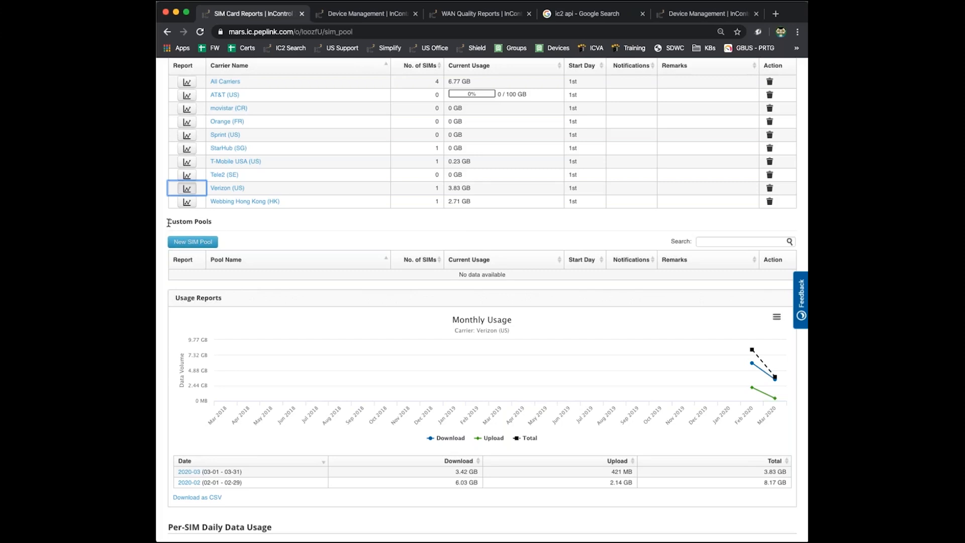
# Step: Scroll down to the Per-SIM Daily Data Usage form and Devices and SIM Cards table
pyautogui.scroll(-3)
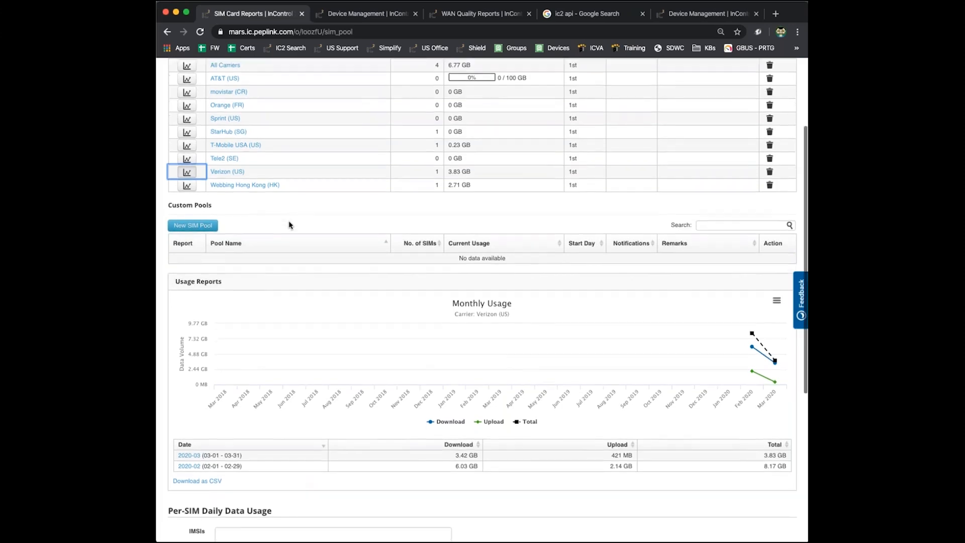
pyautogui.scroll(-3)
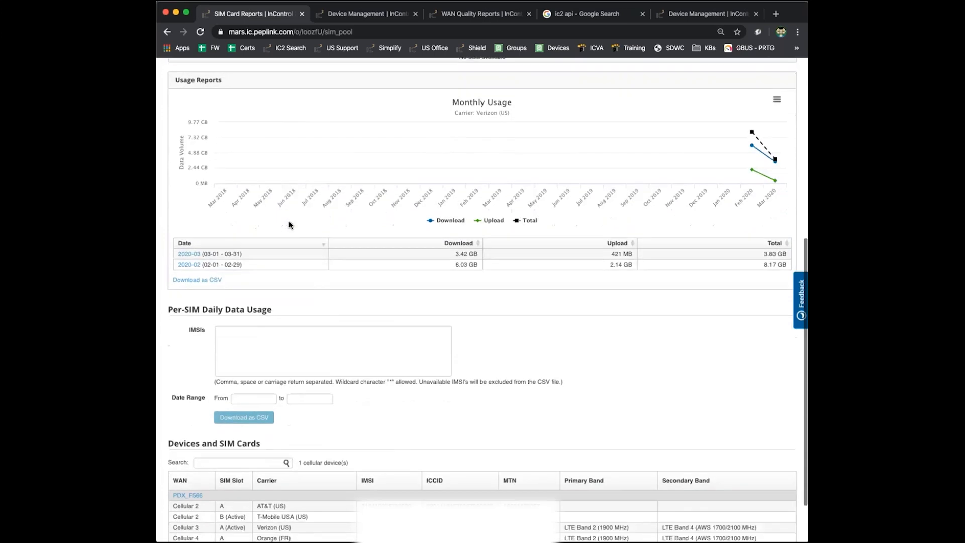
pyautogui.scroll(-3)
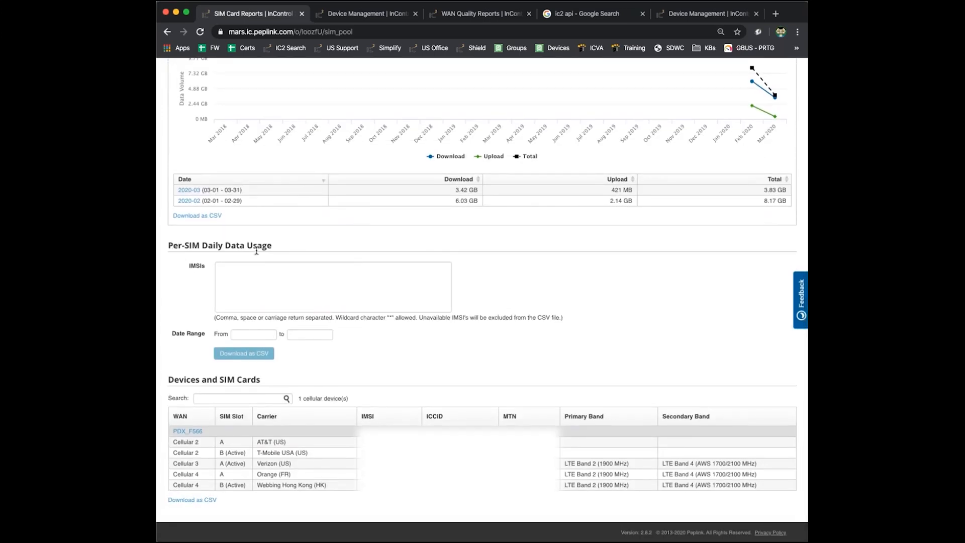
# Step: Enter the five IMSIs (3104, 3102, 3114, 2080, 4543) in the per-SIM usage form
pyautogui.click(332, 287)
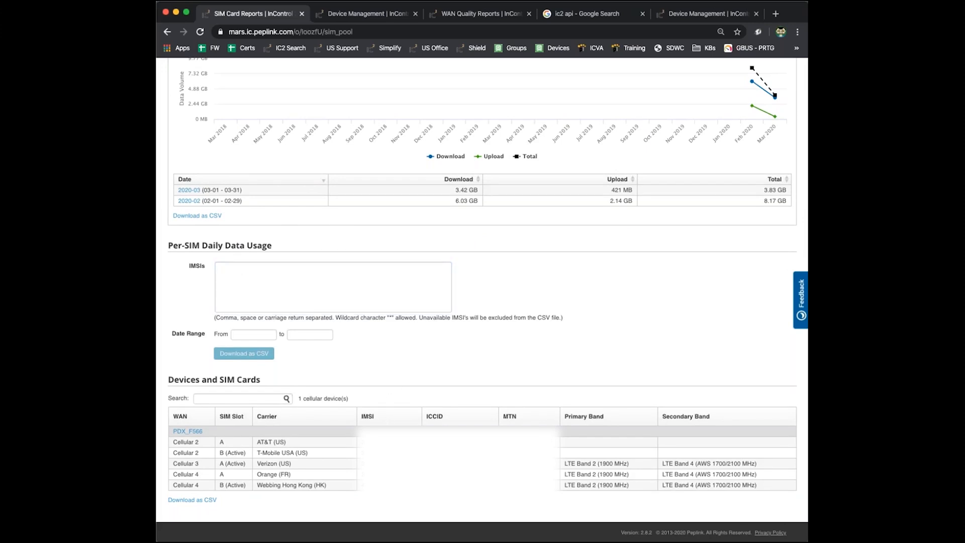
pyautogui.write('3104')
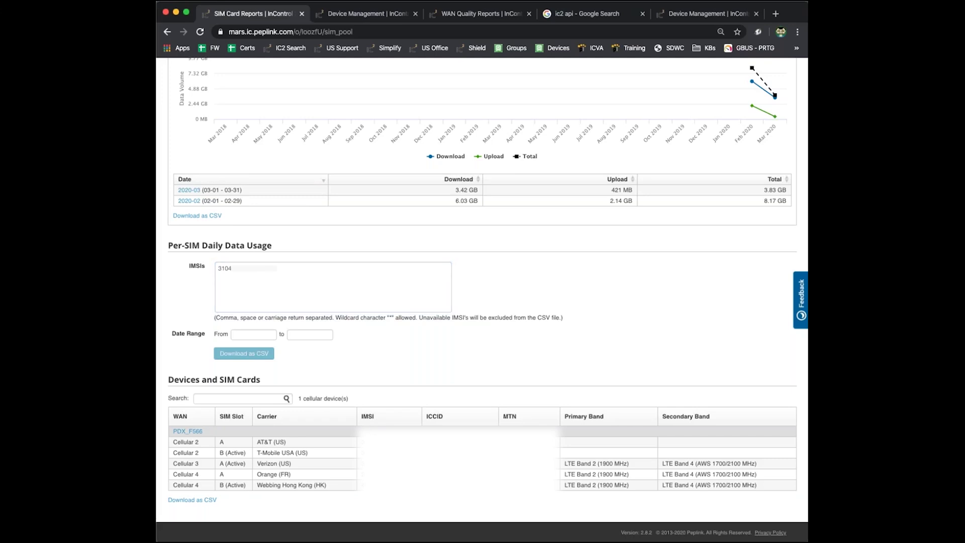
pyautogui.click(299, 307)
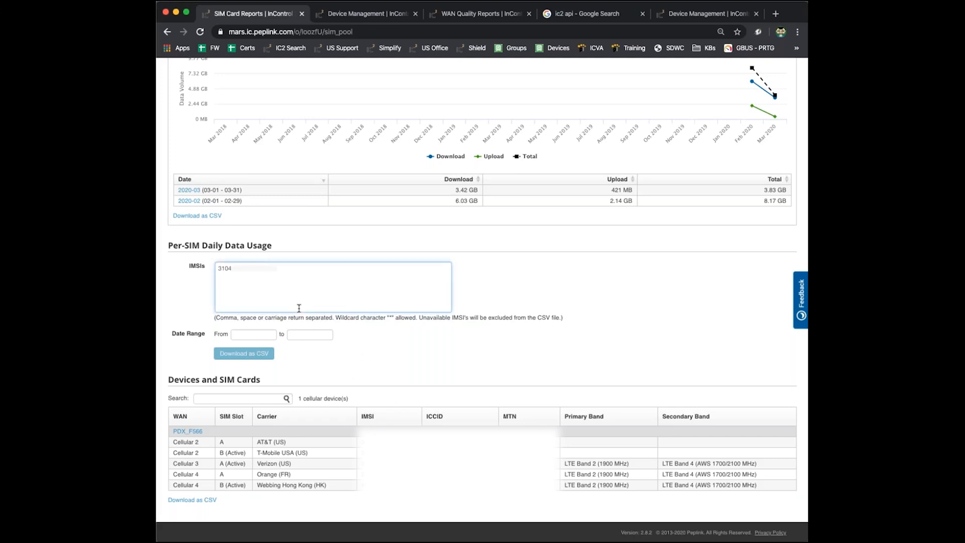
pyautogui.write('3102')
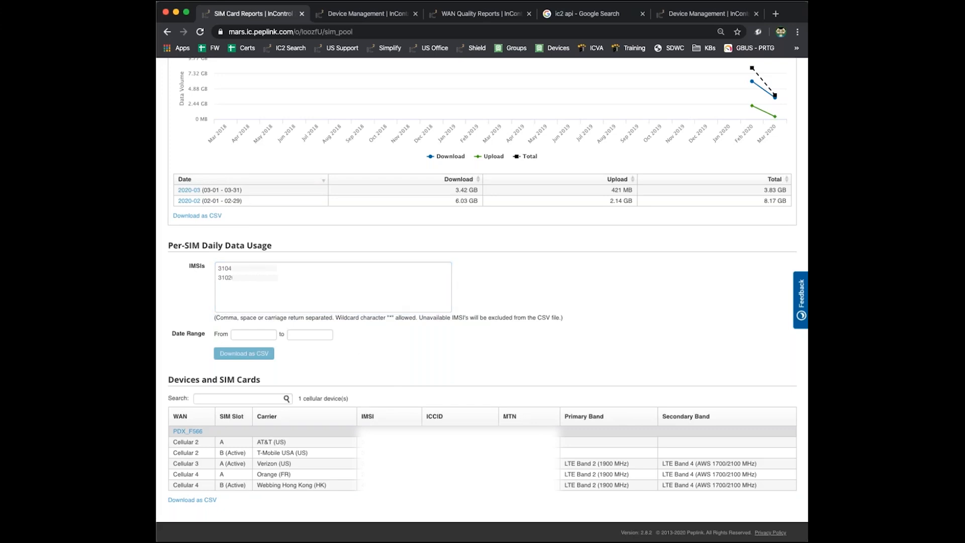
pyautogui.click(245, 290)
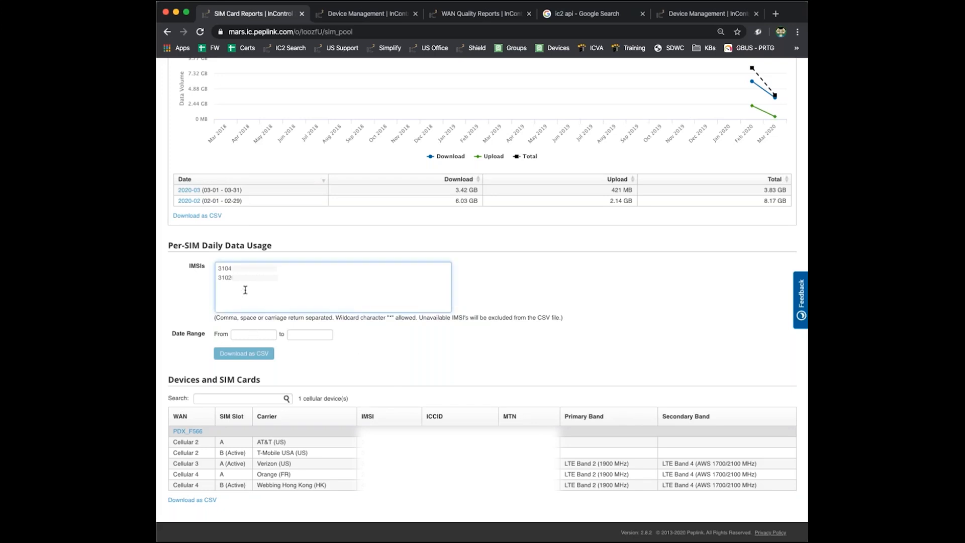
pyautogui.write('3114')
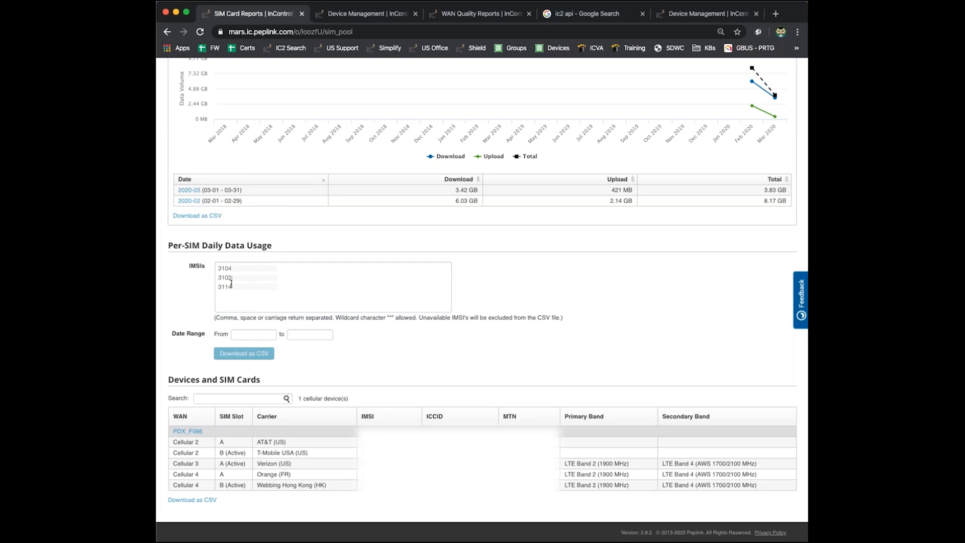
pyautogui.write('2080')
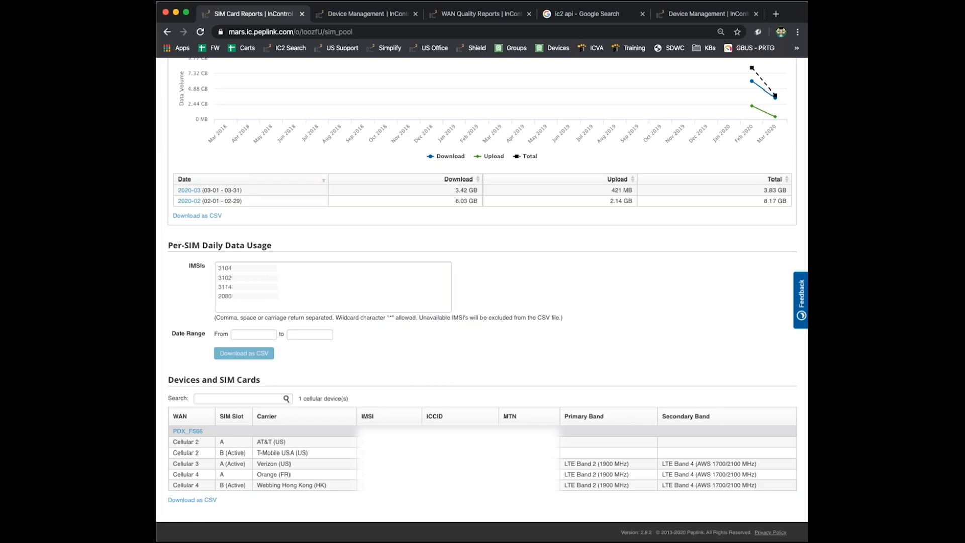
pyautogui.write('4543')
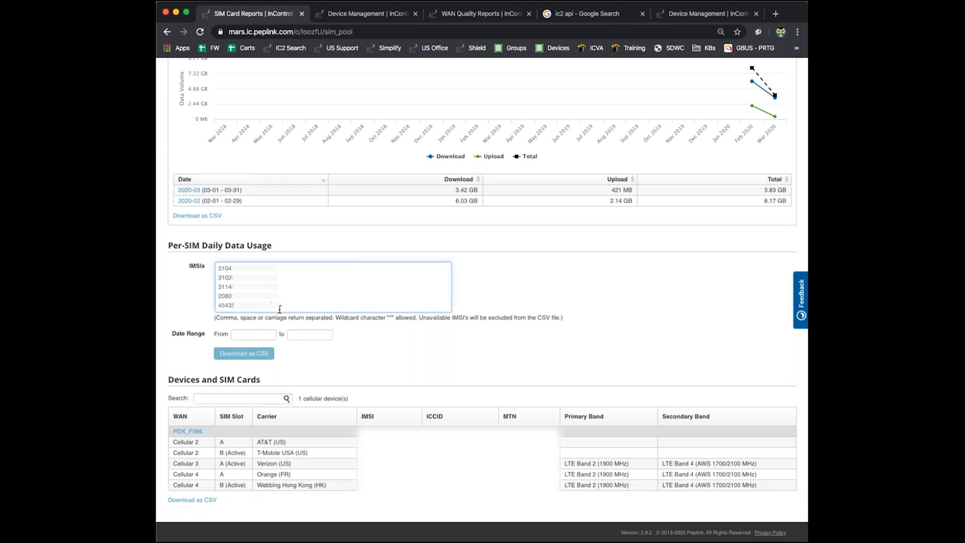
# Step: Set the range 2020-03-01 to 2020-03-04, download the CSV and open it
pyautogui.click(254, 334)
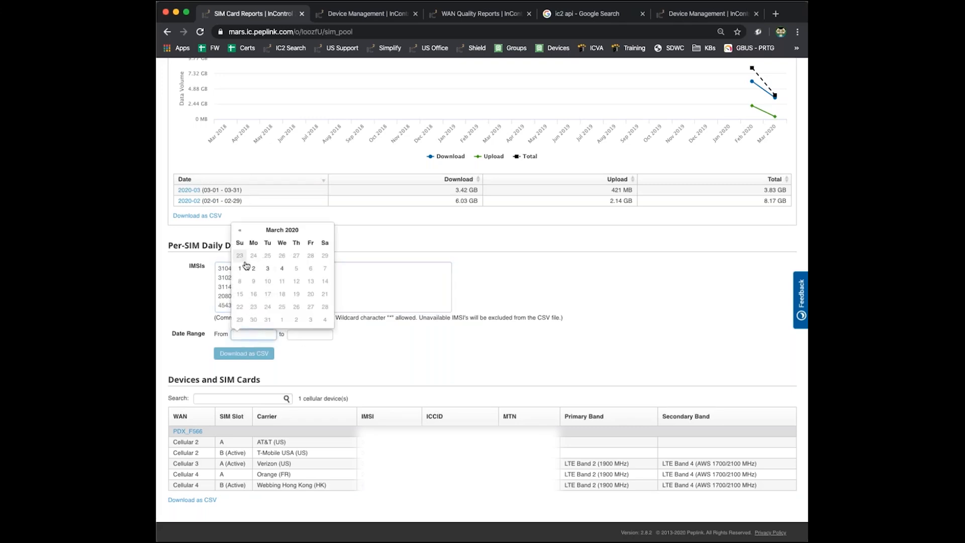
pyautogui.click(240, 267)
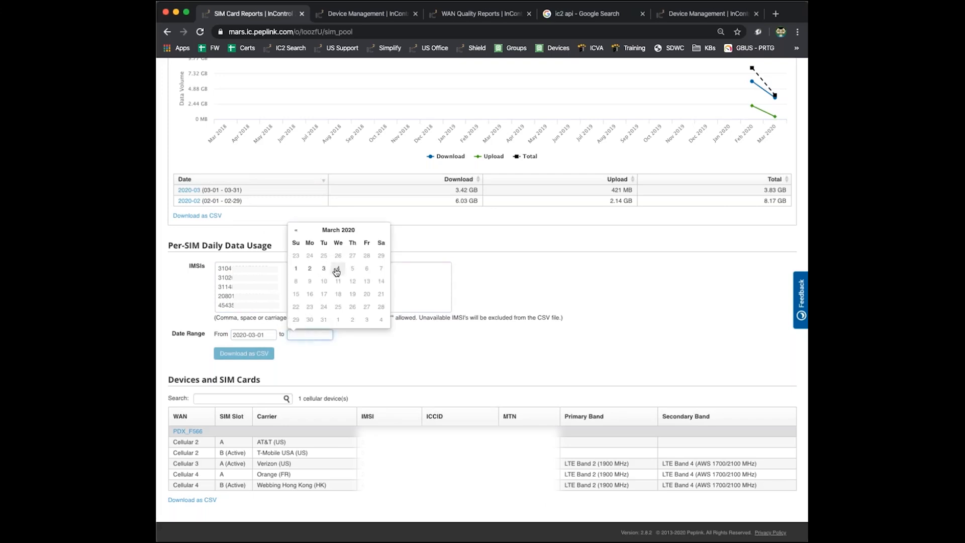
pyautogui.click(337, 268)
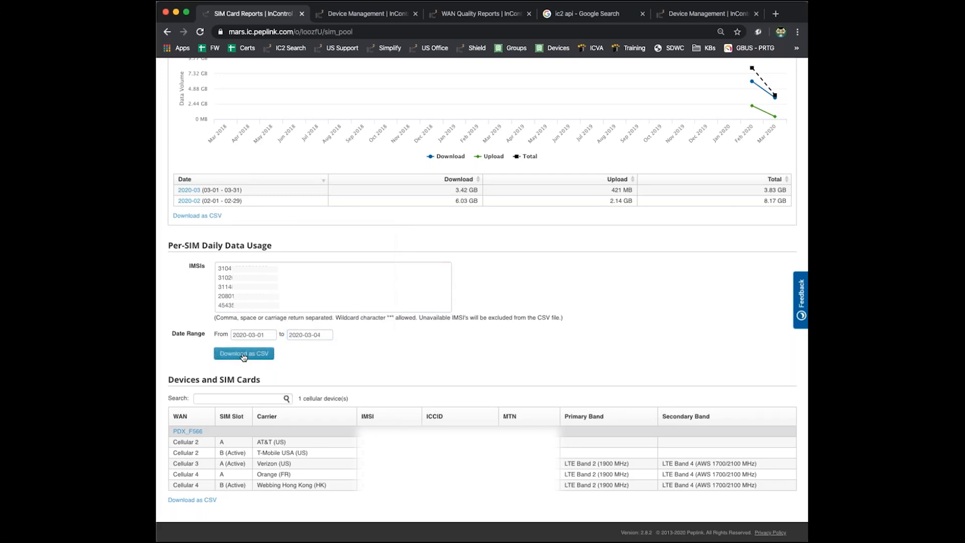
pyautogui.click(243, 353)
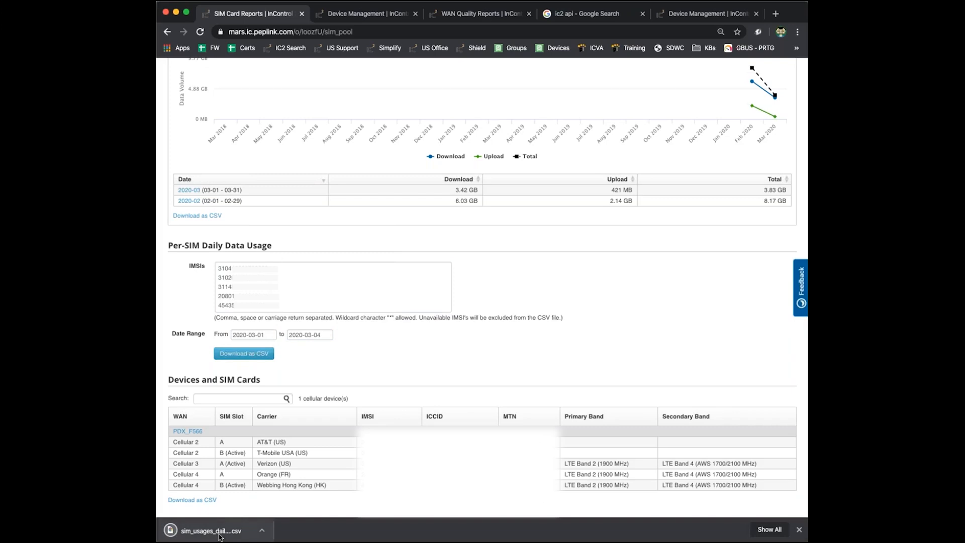
pyautogui.click(210, 534)
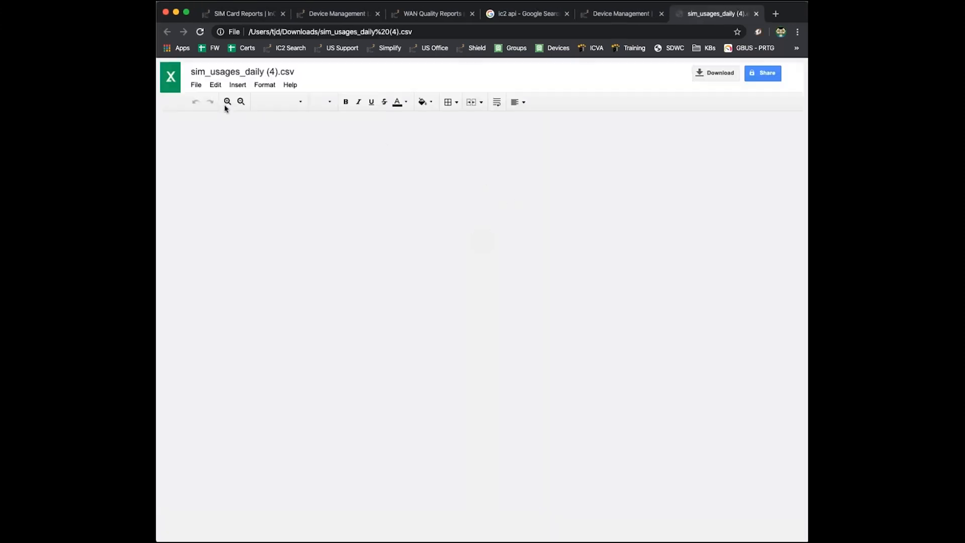
# Step: Convert the daily usage CSV into a Google Sheets file and dismiss the notice
pyautogui.click(192, 80)
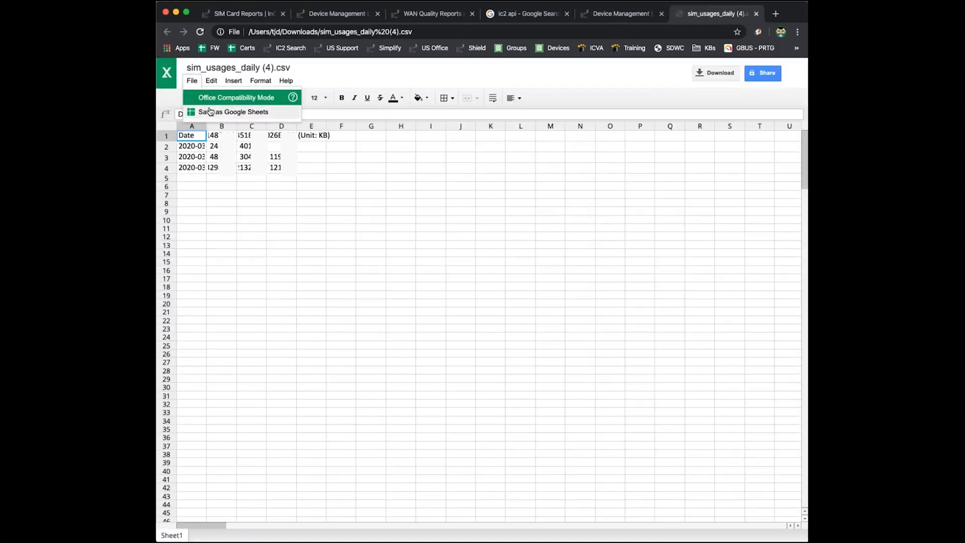
pyautogui.click(233, 111)
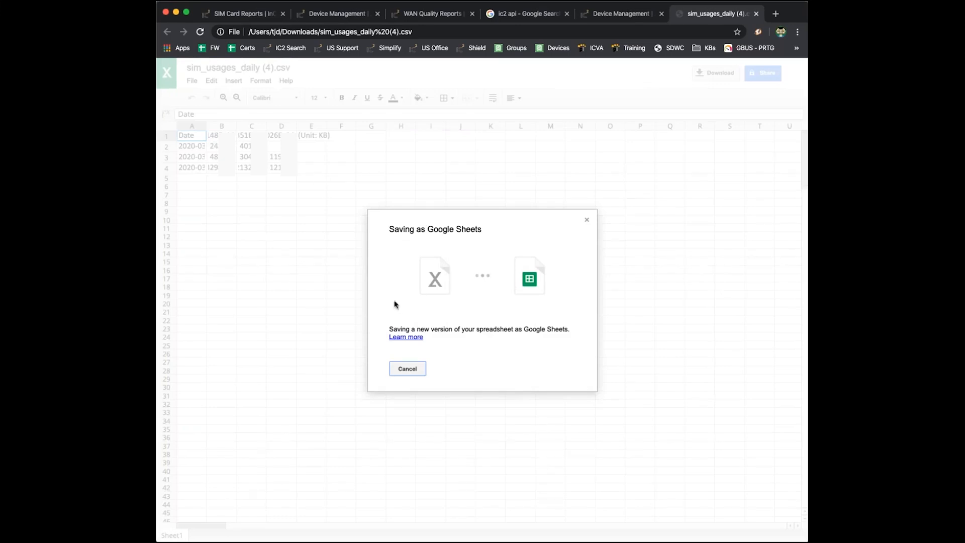
pyautogui.moveTo(205, 177)
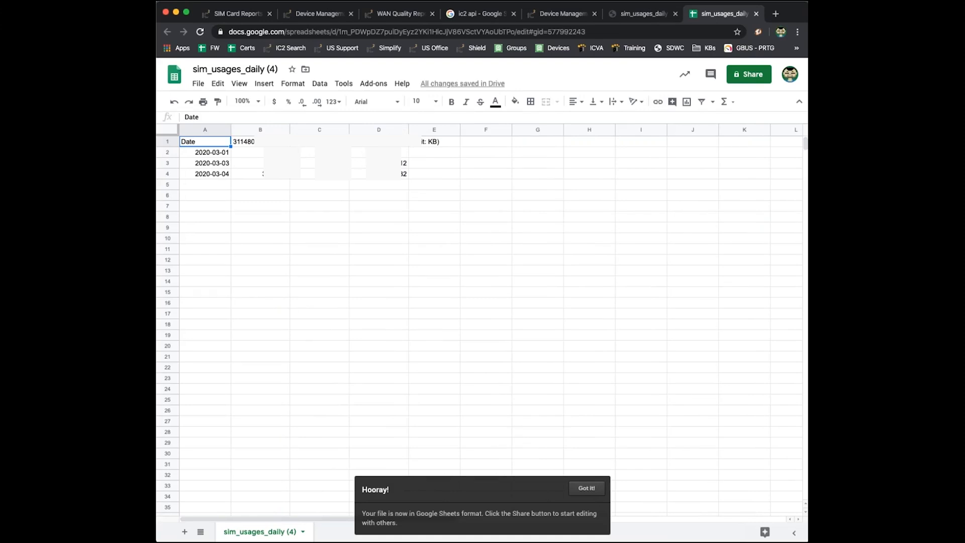
pyautogui.click(587, 488)
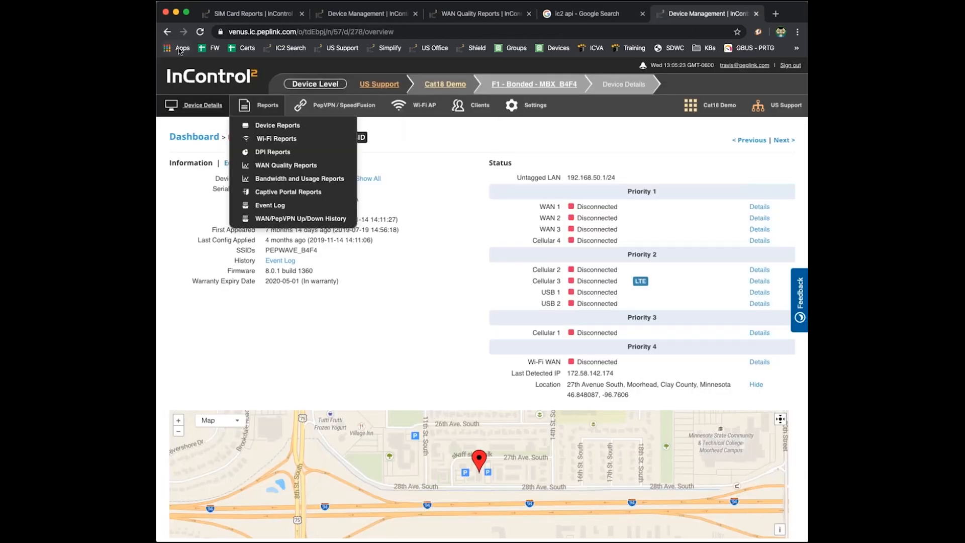
# Step: Switch back to the SIM Card Reports browser tab
pyautogui.click(251, 14)
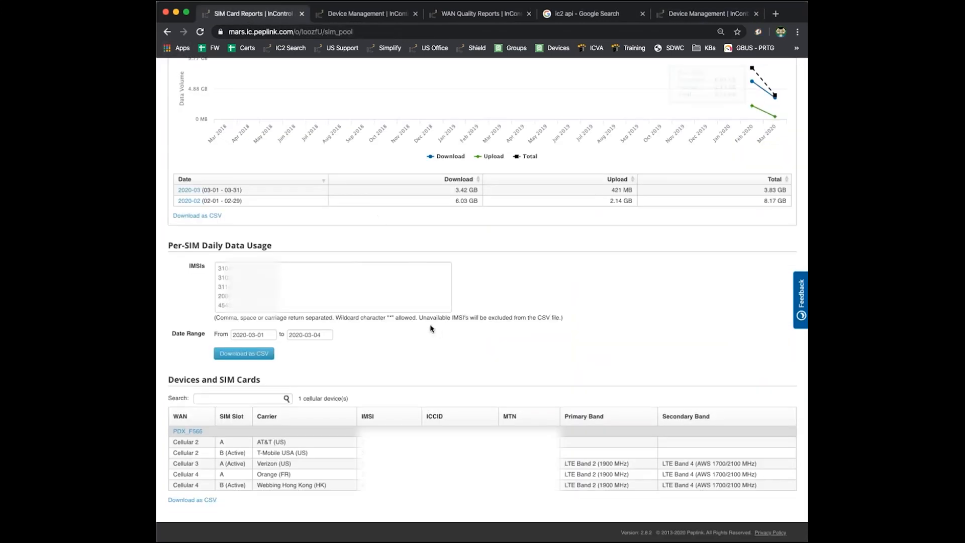
pyautogui.moveTo(468, 342)
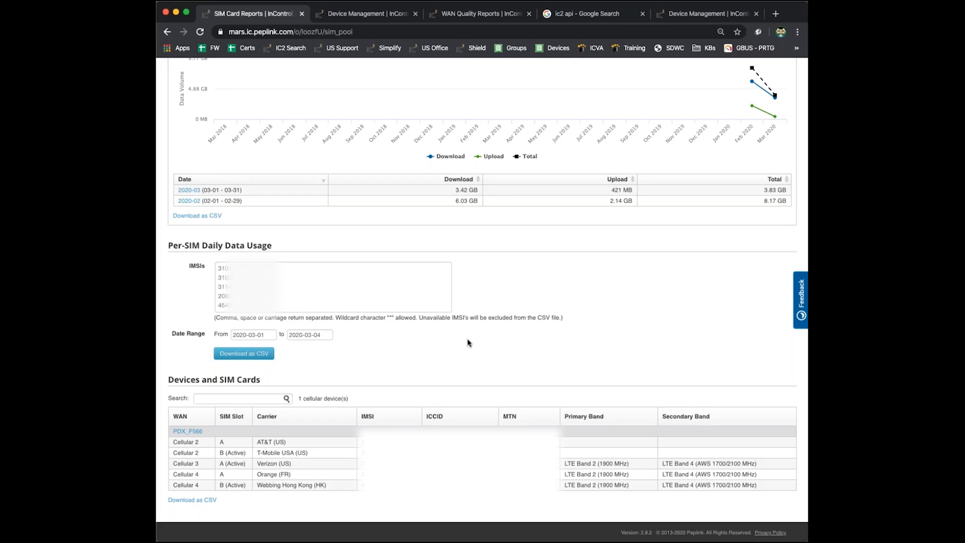
pyautogui.moveTo(191, 374)
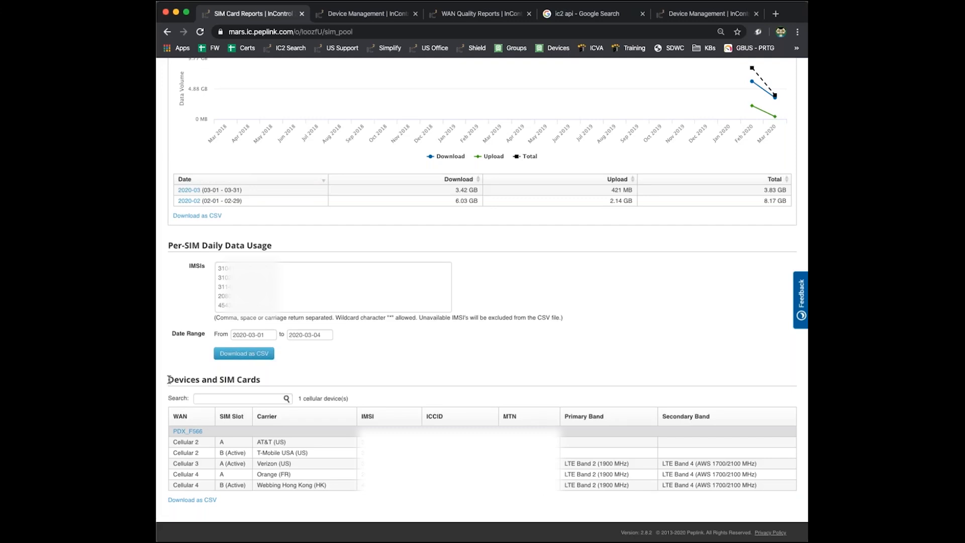
pyautogui.moveTo(310, 383)
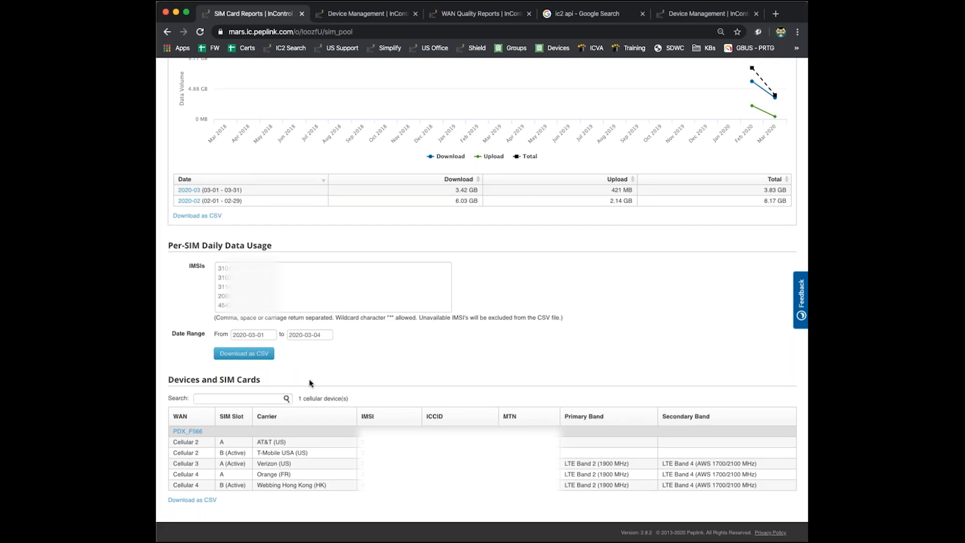
pyautogui.moveTo(180, 435)
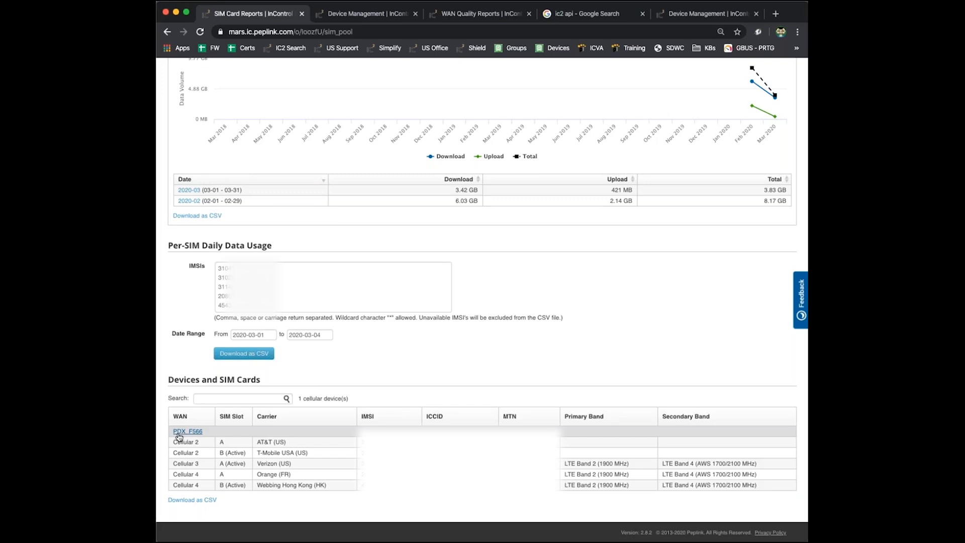
pyautogui.moveTo(182, 437)
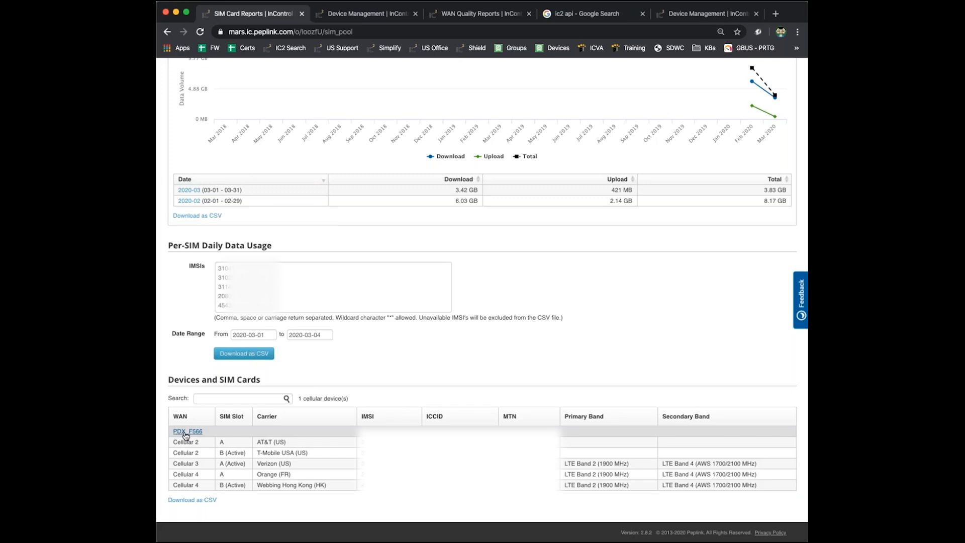
pyautogui.moveTo(219, 428)
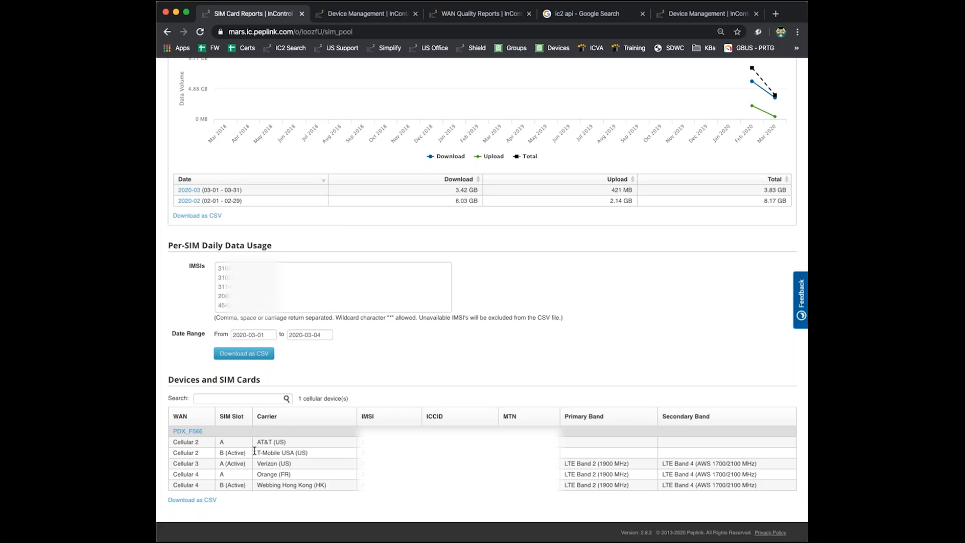
pyautogui.click(236, 398)
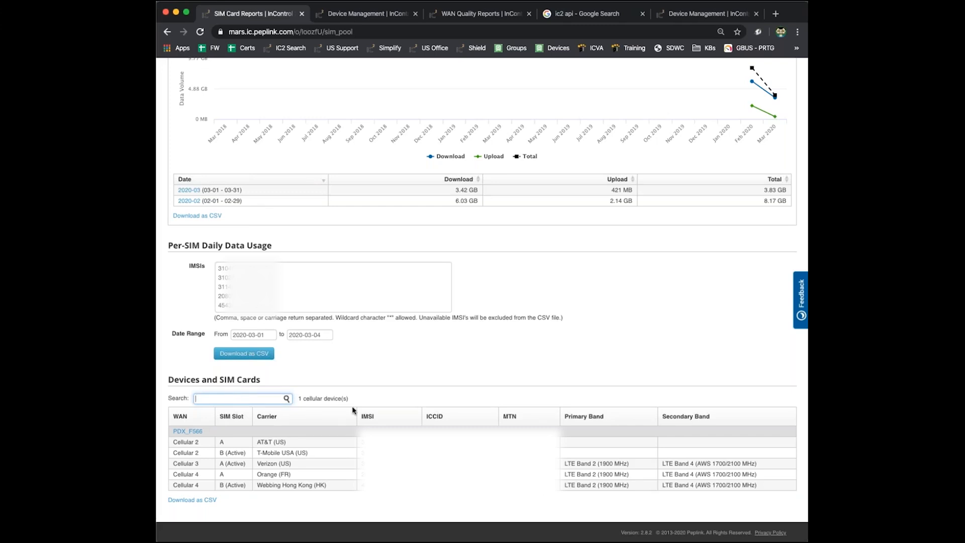
pyautogui.moveTo(473, 421)
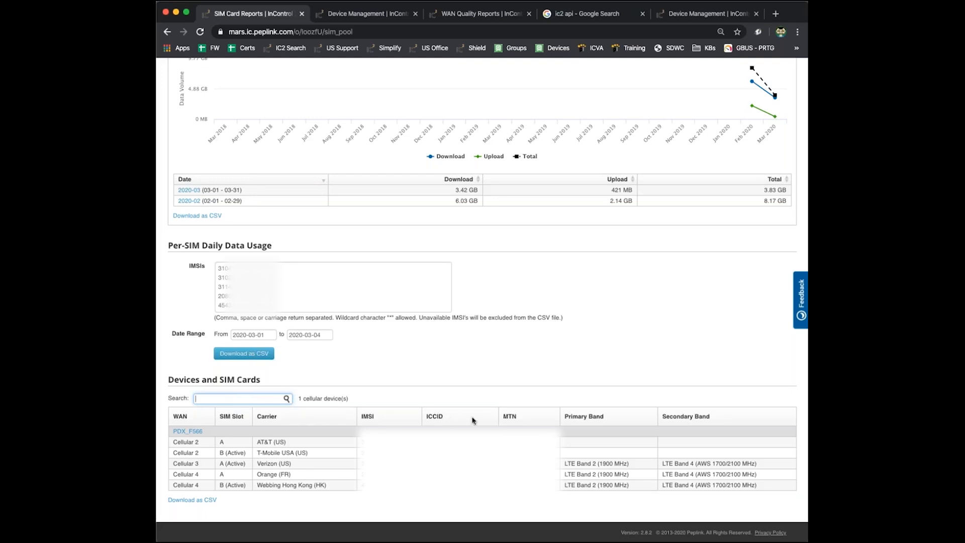
pyautogui.moveTo(341, 374)
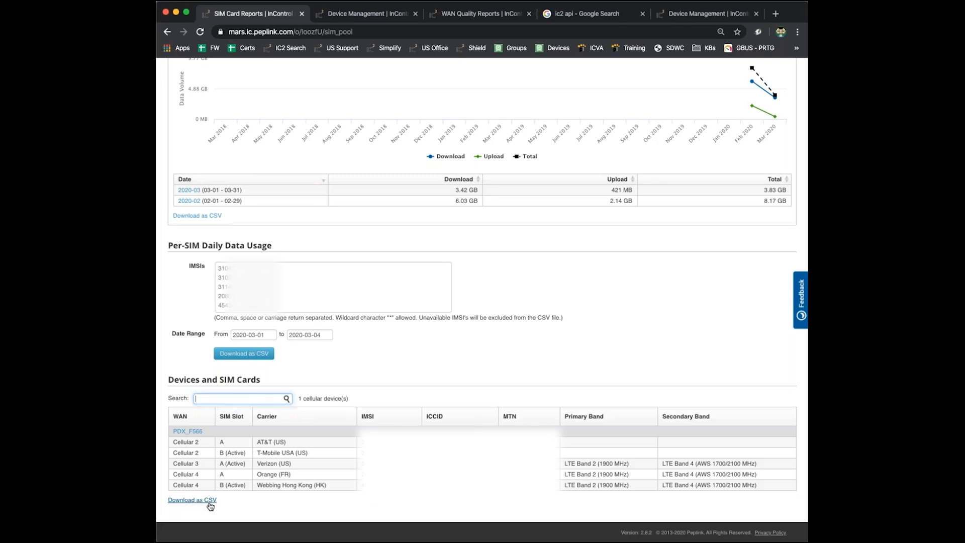
pyautogui.moveTo(405, 356)
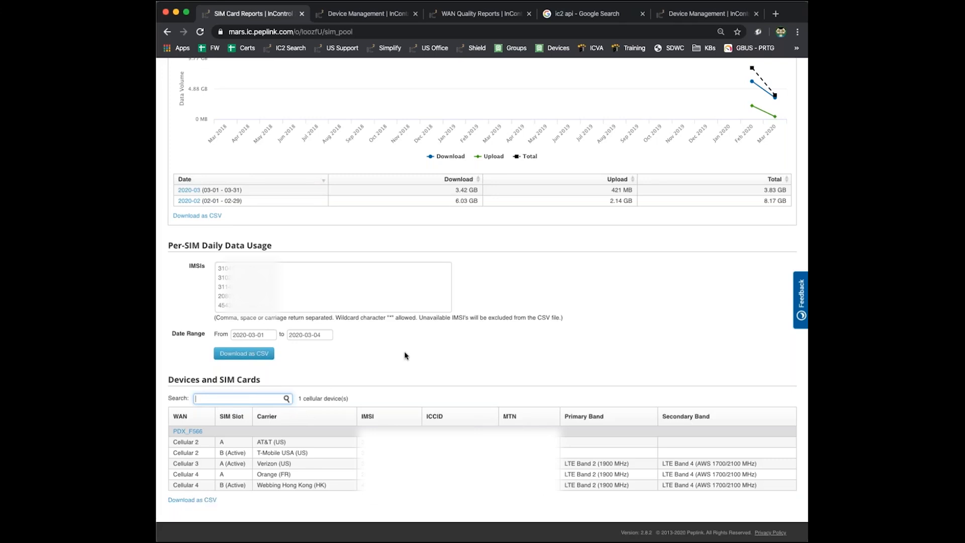
pyautogui.moveTo(450, 356)
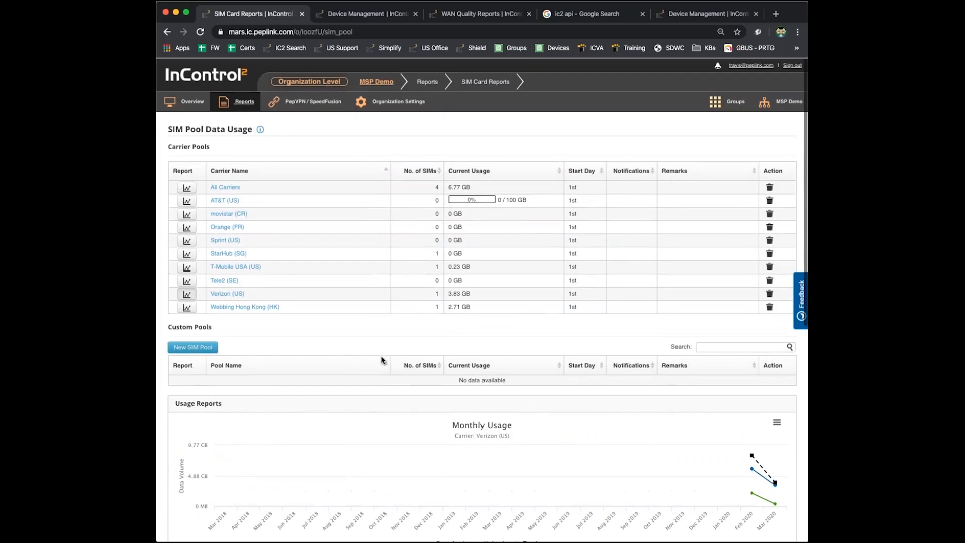
pyautogui.click(312, 101)
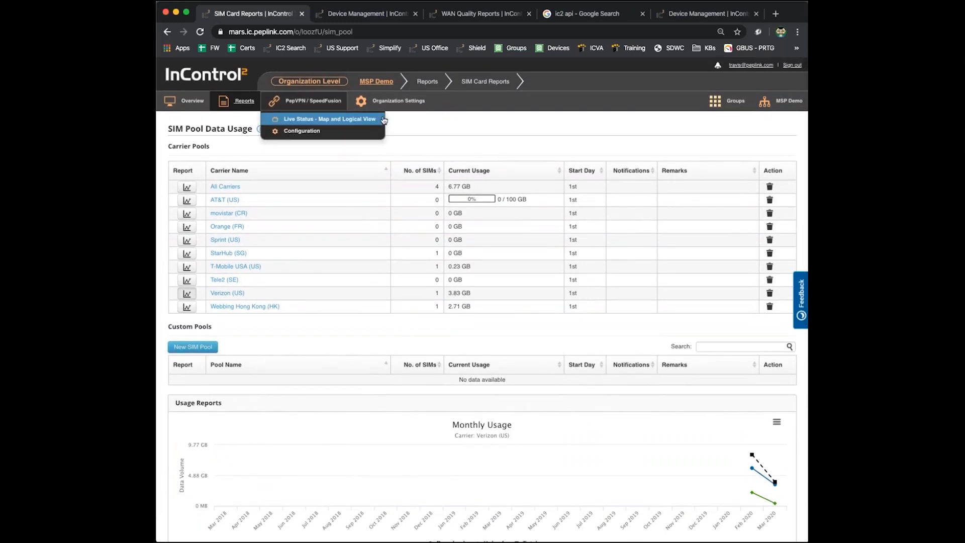
# Step: Go to the organization Overview and open the Customer ABC group dashboard
pyautogui.click(192, 100)
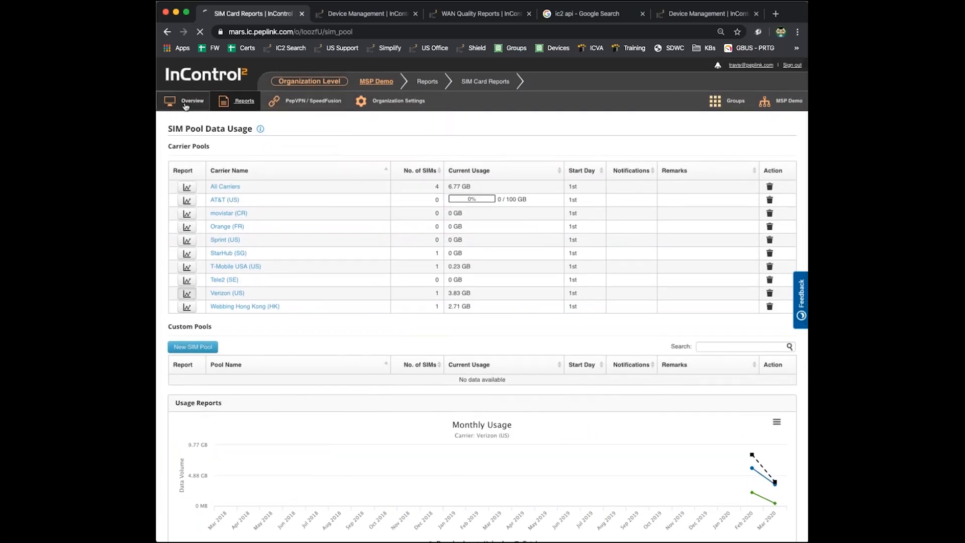
pyautogui.click(192, 101)
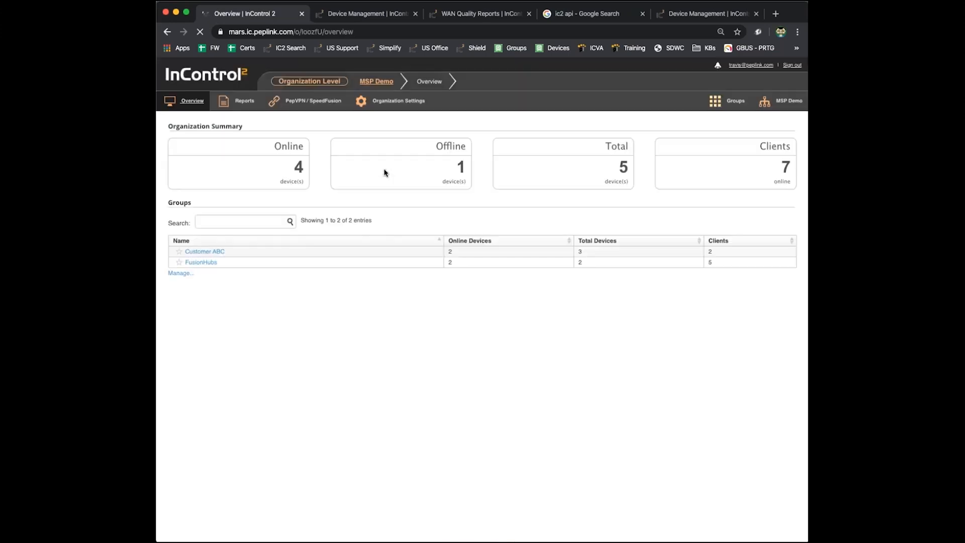
pyautogui.click(204, 251)
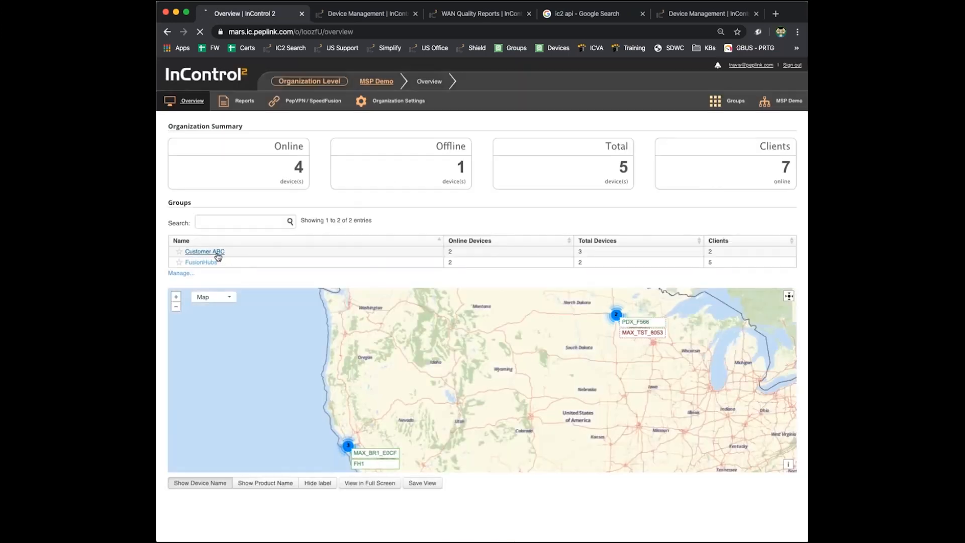
pyautogui.click(204, 252)
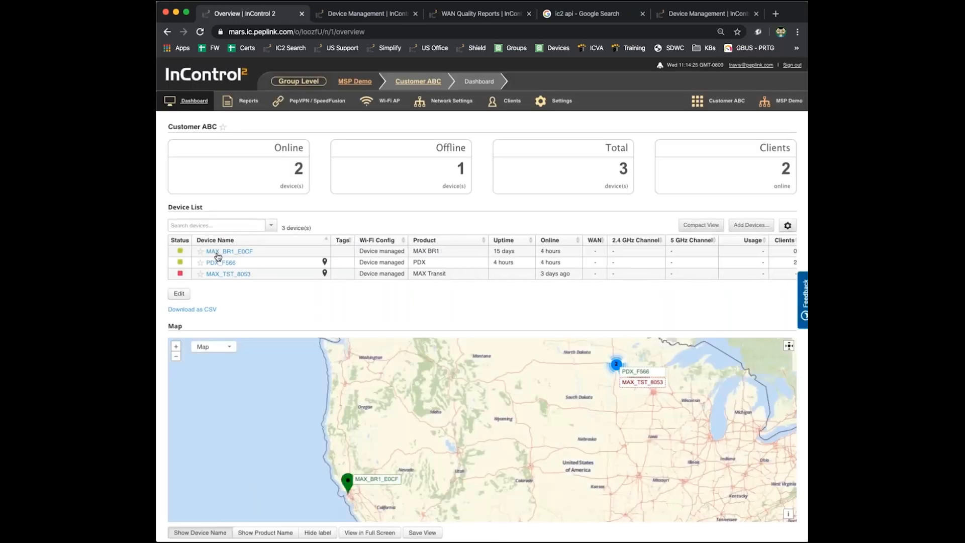
pyautogui.click(451, 101)
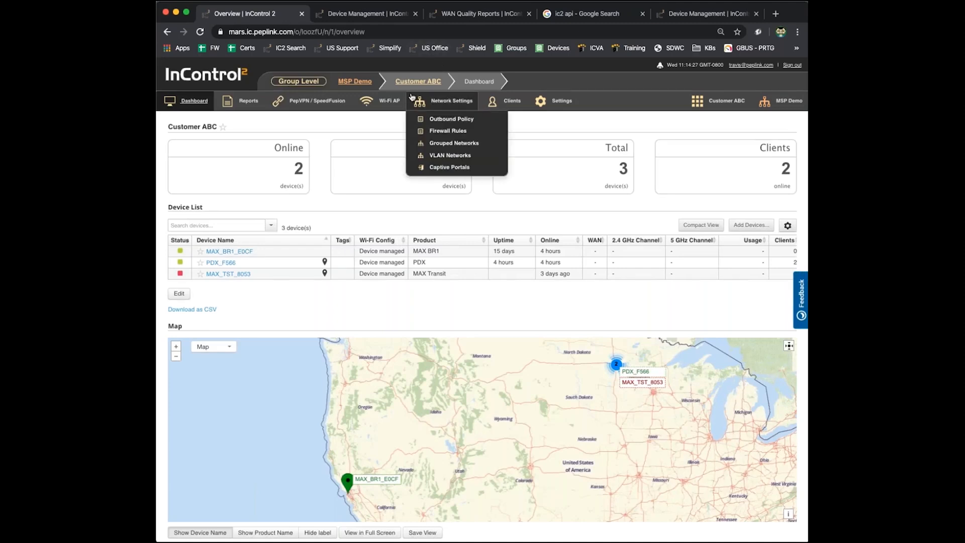
# Step: Open SIM Card Reports from the Reports menu for the Customer ABC group
pyautogui.click(249, 101)
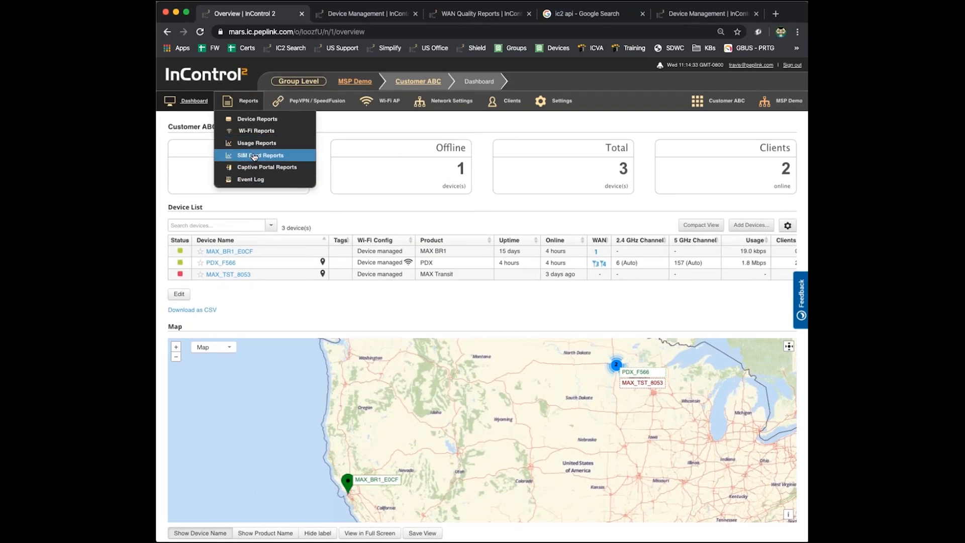
pyautogui.click(260, 155)
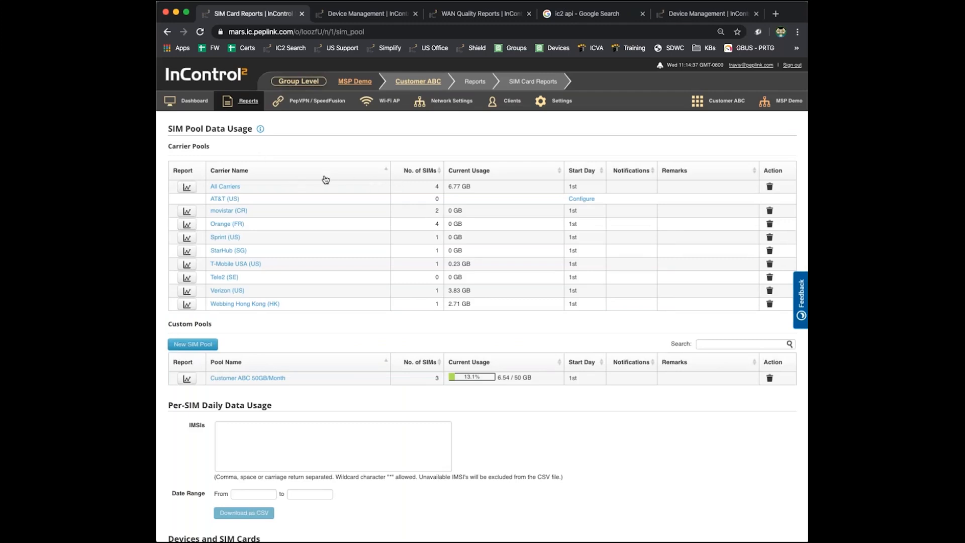
pyautogui.moveTo(337, 340)
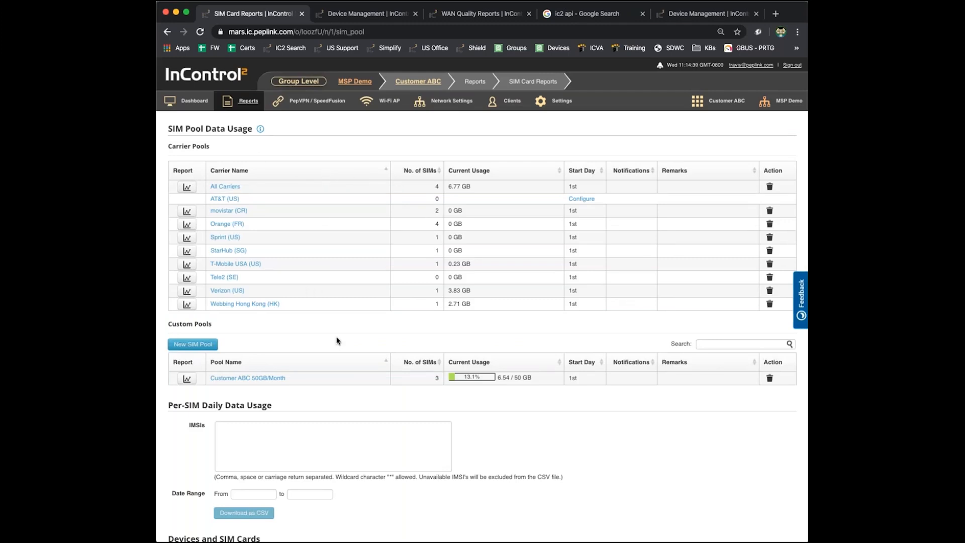
pyautogui.moveTo(581, 198)
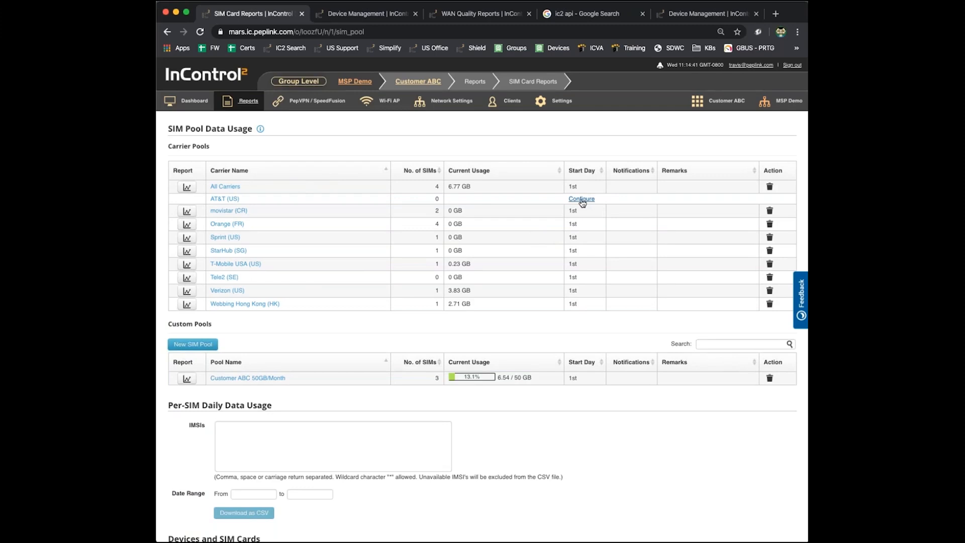
# Step: Open the AT&T (US) carrier pool settings and cancel without saving
pyautogui.click(581, 200)
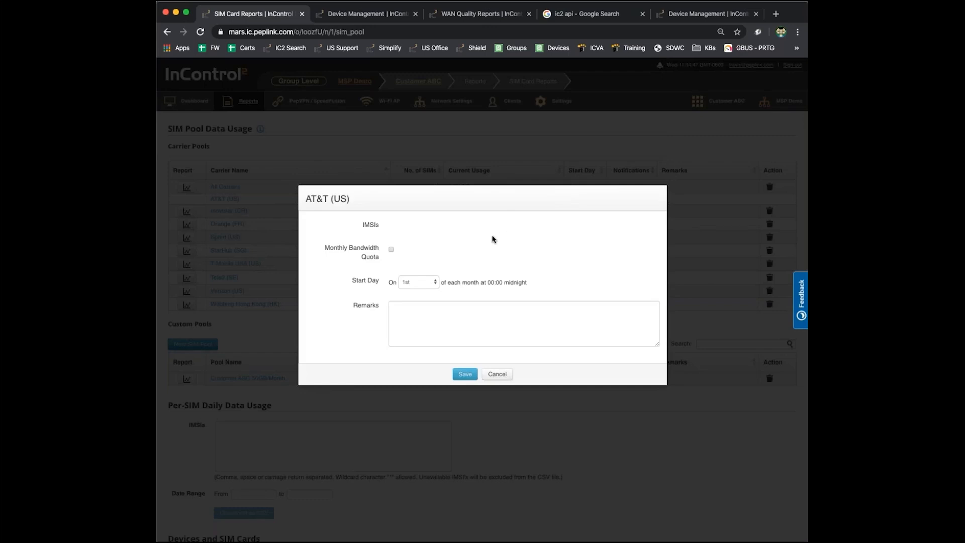
pyautogui.moveTo(437, 293)
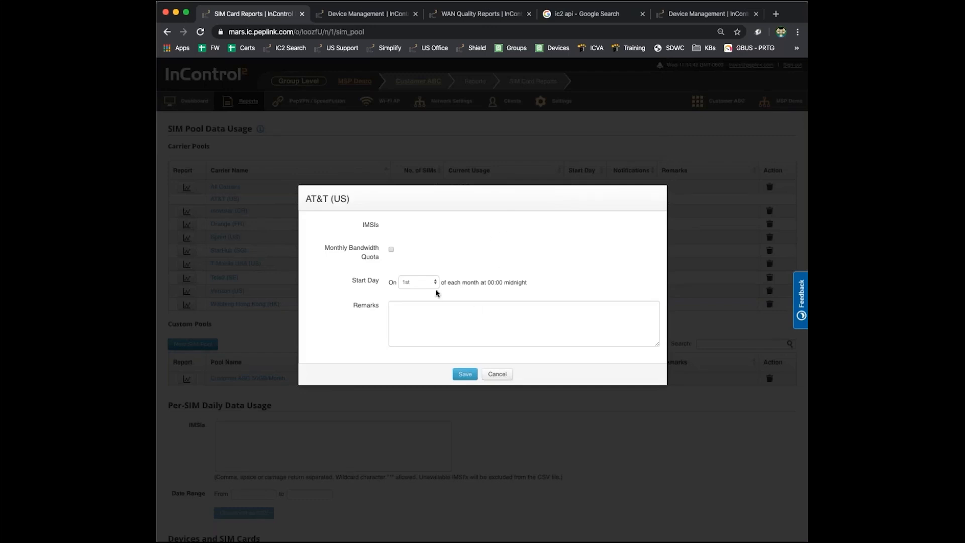
pyautogui.moveTo(511, 387)
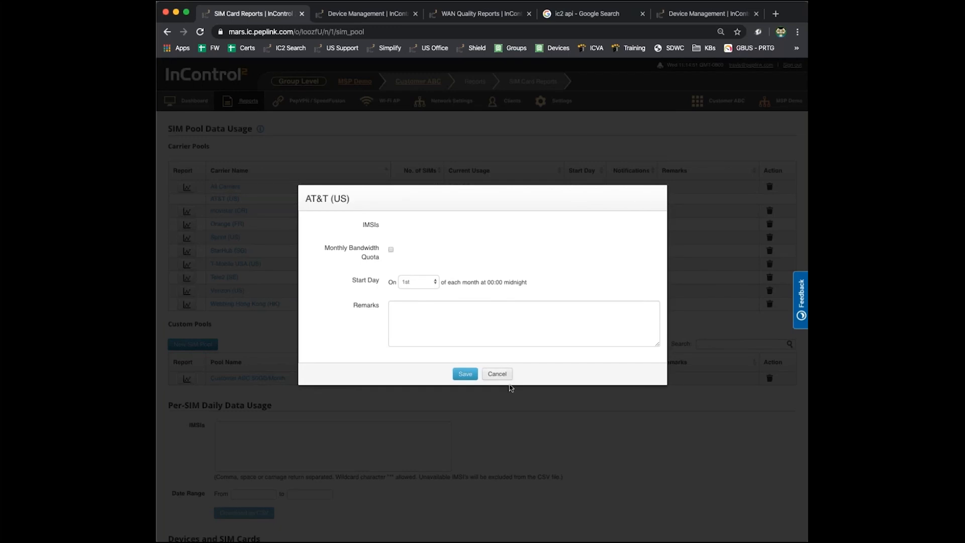
pyautogui.click(497, 373)
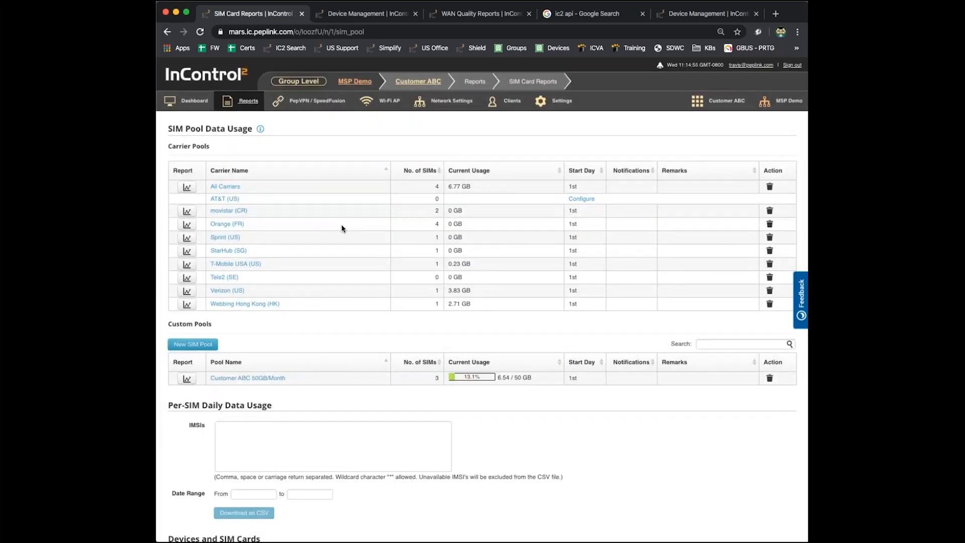
pyautogui.moveTo(334, 309)
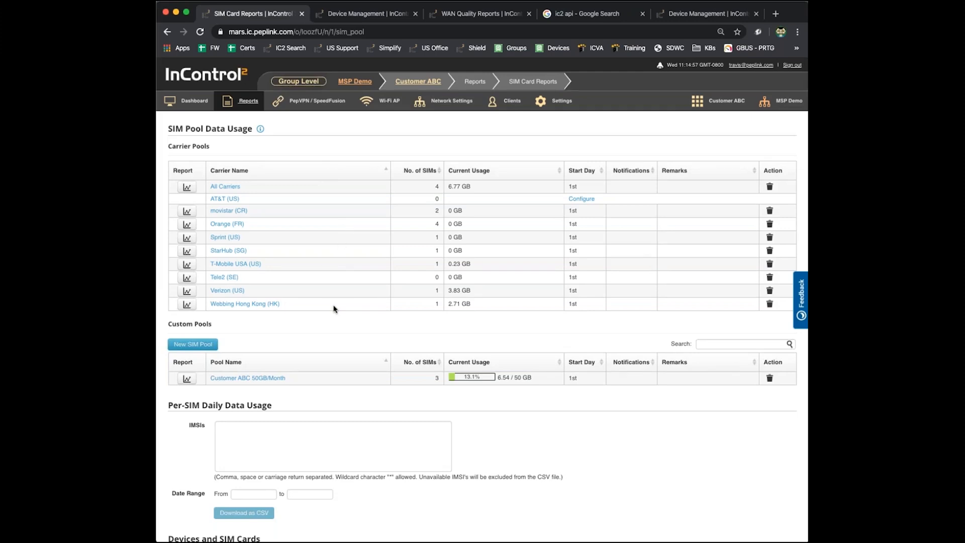
pyautogui.scroll(-3)
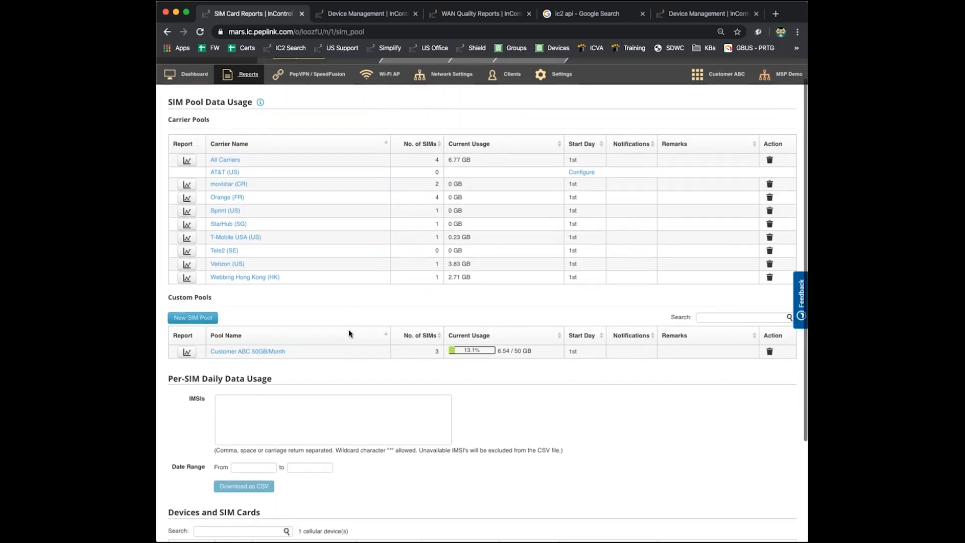
pyautogui.moveTo(295, 238)
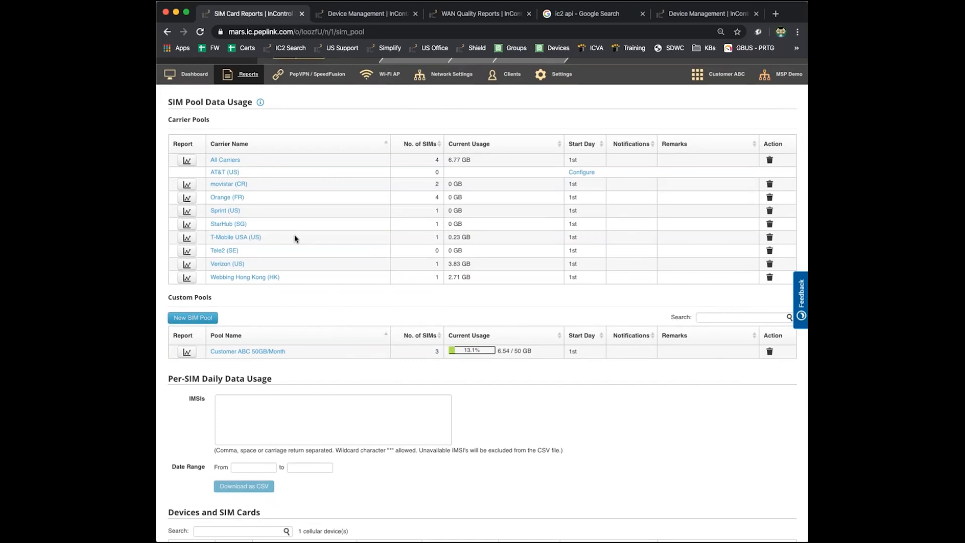
pyautogui.moveTo(338, 298)
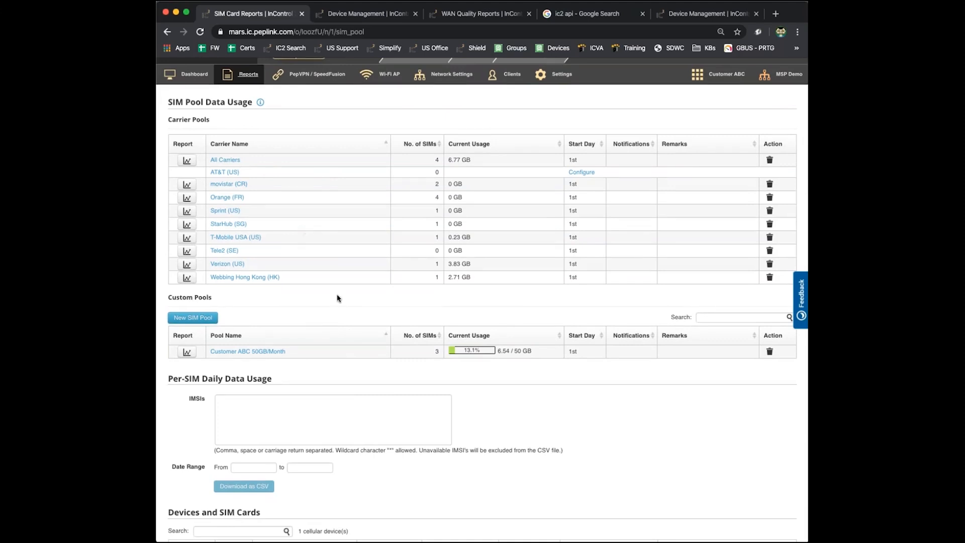
pyautogui.moveTo(207, 184)
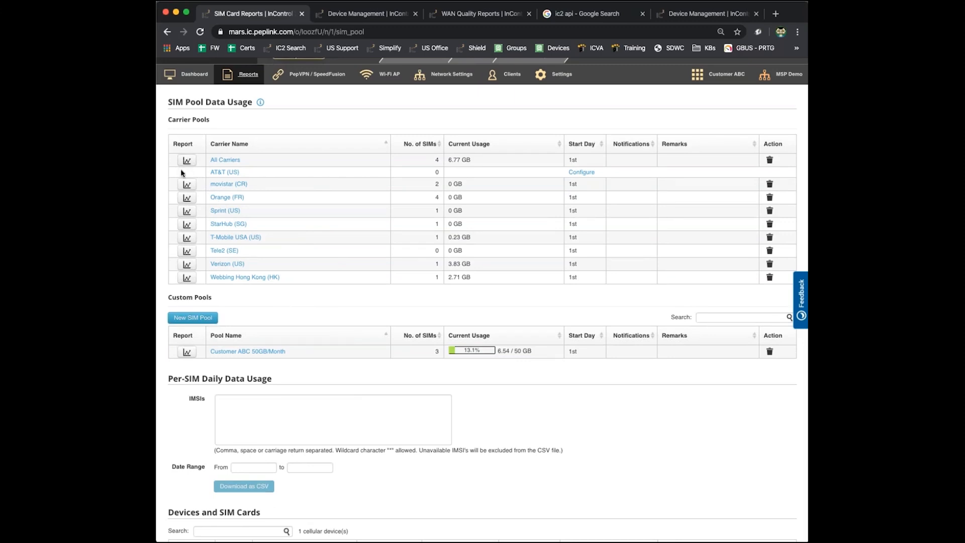
pyautogui.moveTo(191, 177)
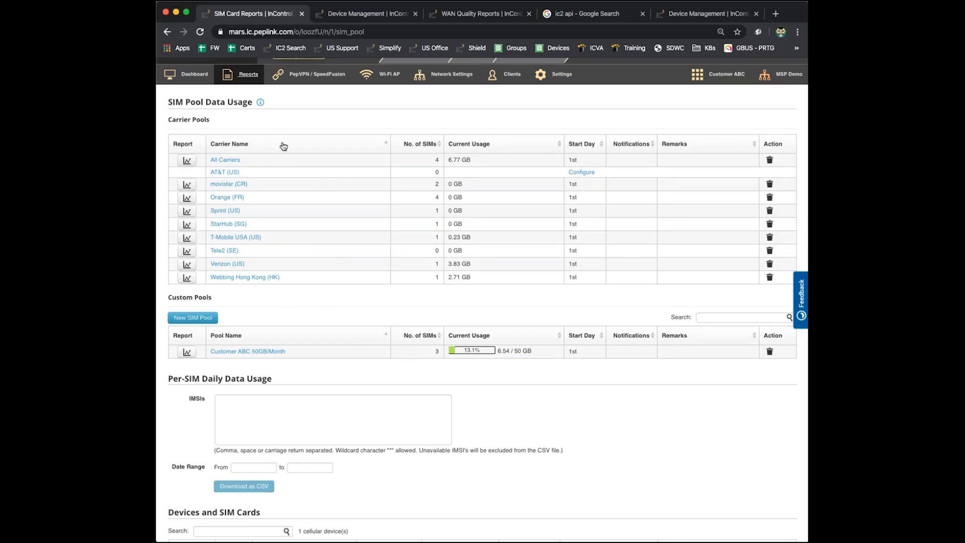
pyautogui.moveTo(319, 254)
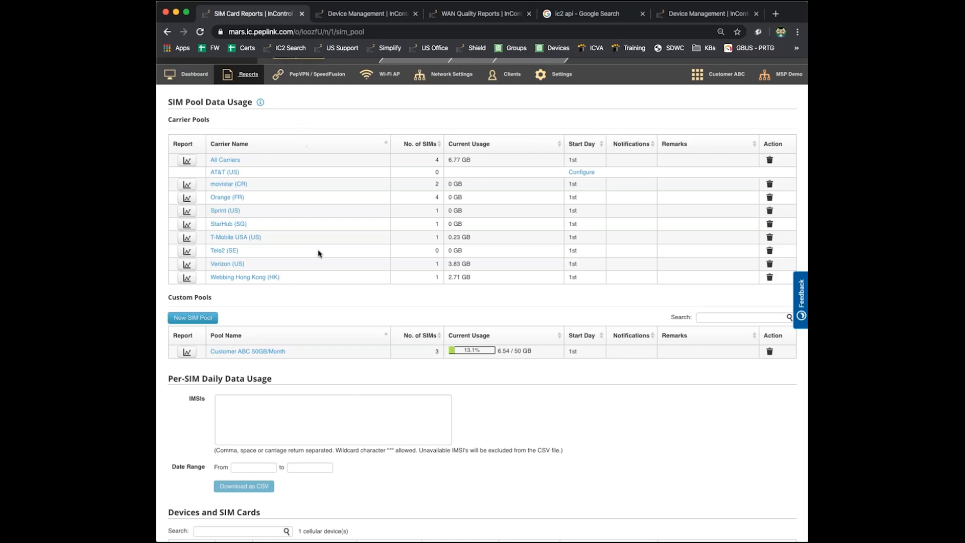
pyautogui.scroll(-3)
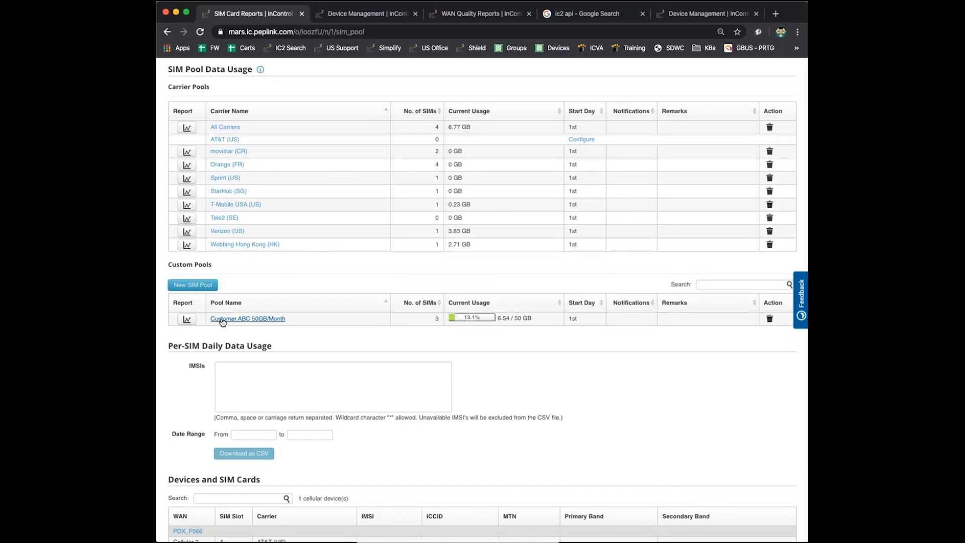
# Step: Open the Customer ABC 50GB/Month pool settings and focus its 50 GB monthly quota
pyautogui.click(248, 318)
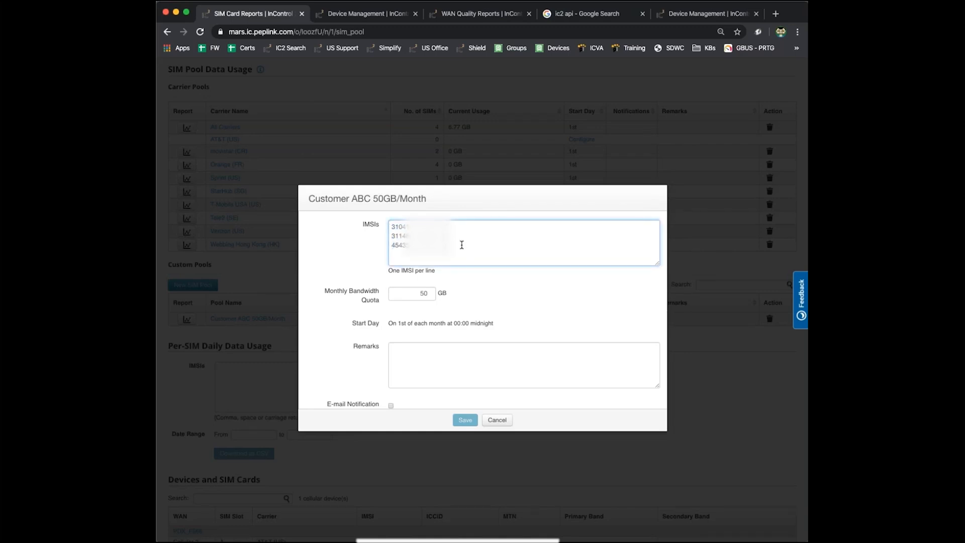
pyautogui.moveTo(478, 239)
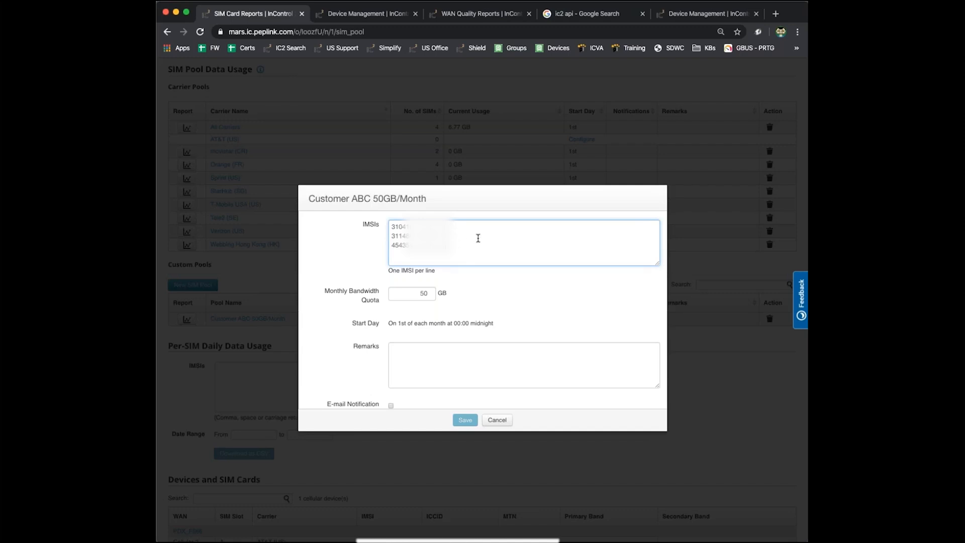
pyautogui.moveTo(402, 293)
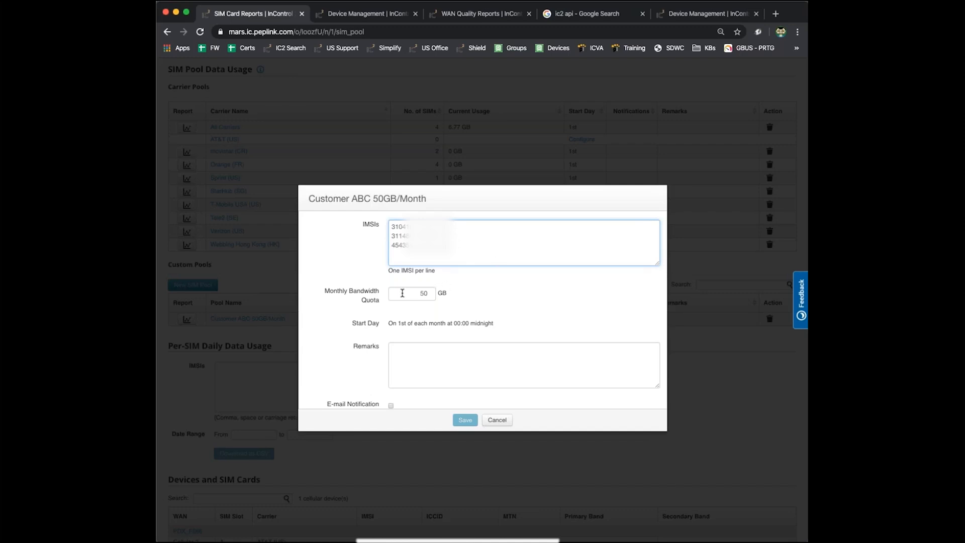
pyautogui.click(411, 293)
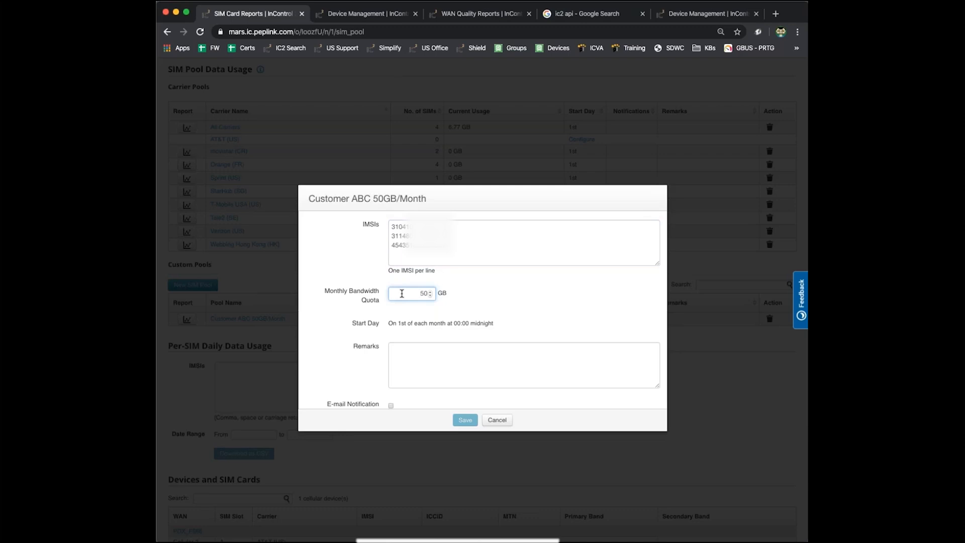
pyautogui.moveTo(404, 291)
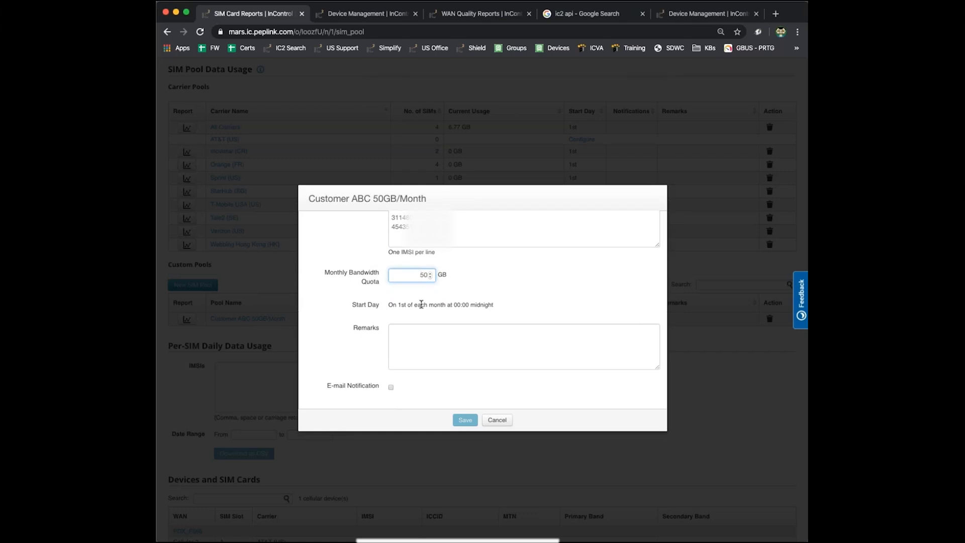
pyautogui.moveTo(460, 309)
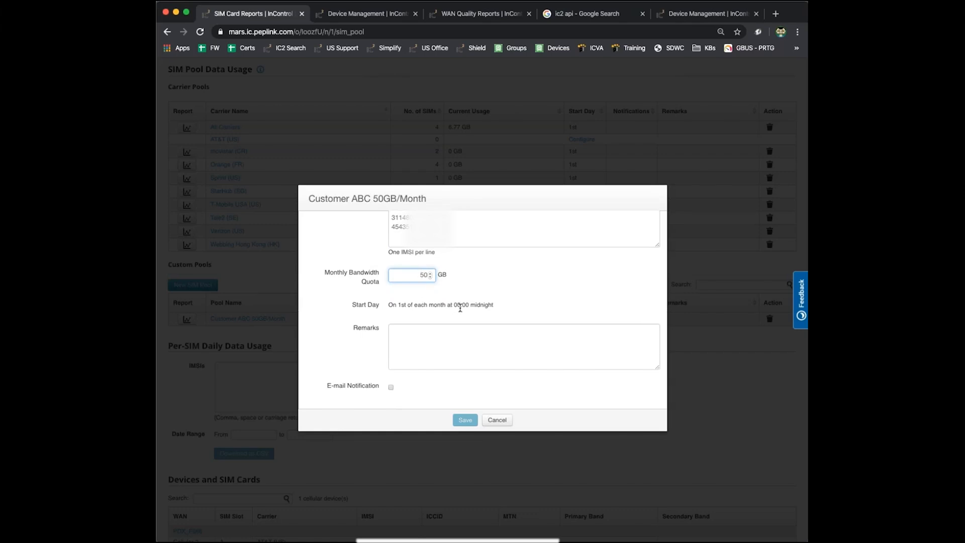
# Step: Enable e-mail usage alerts, review the alert levels, then cancel the pool settings
pyautogui.click(391, 387)
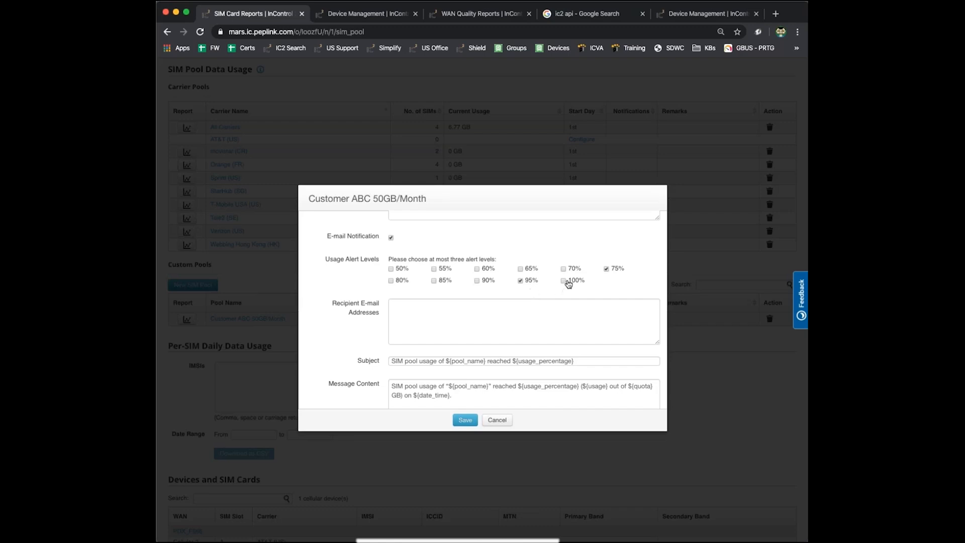
pyautogui.click(563, 280)
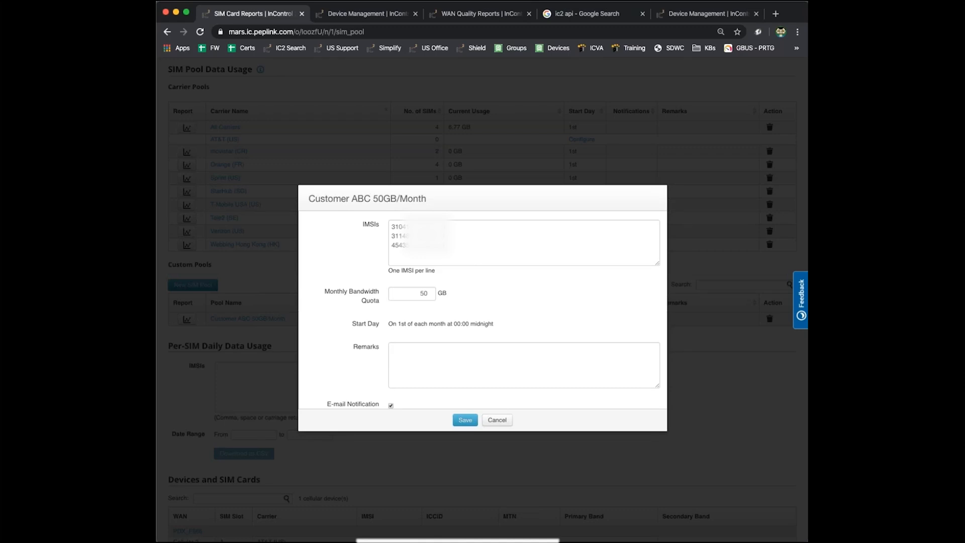
pyautogui.moveTo(516, 306)
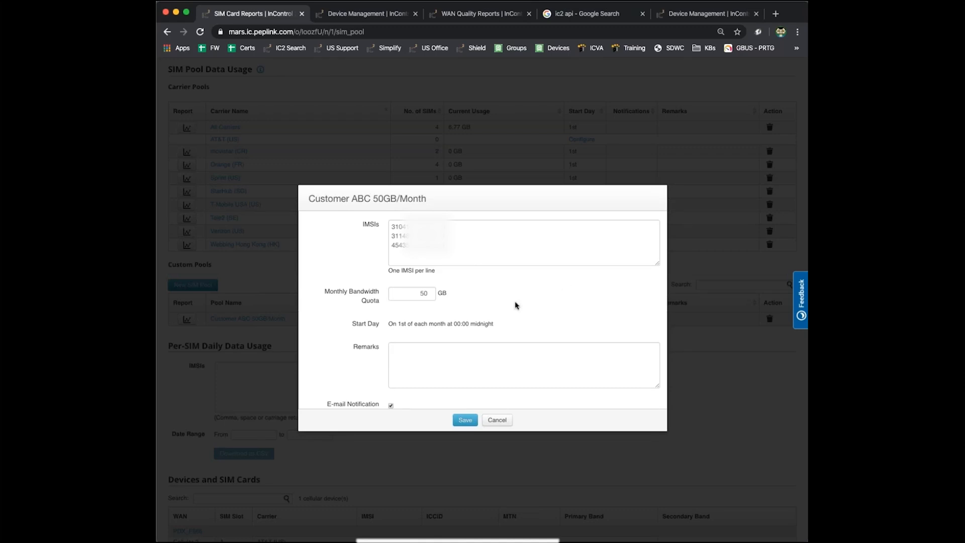
pyautogui.moveTo(501, 423)
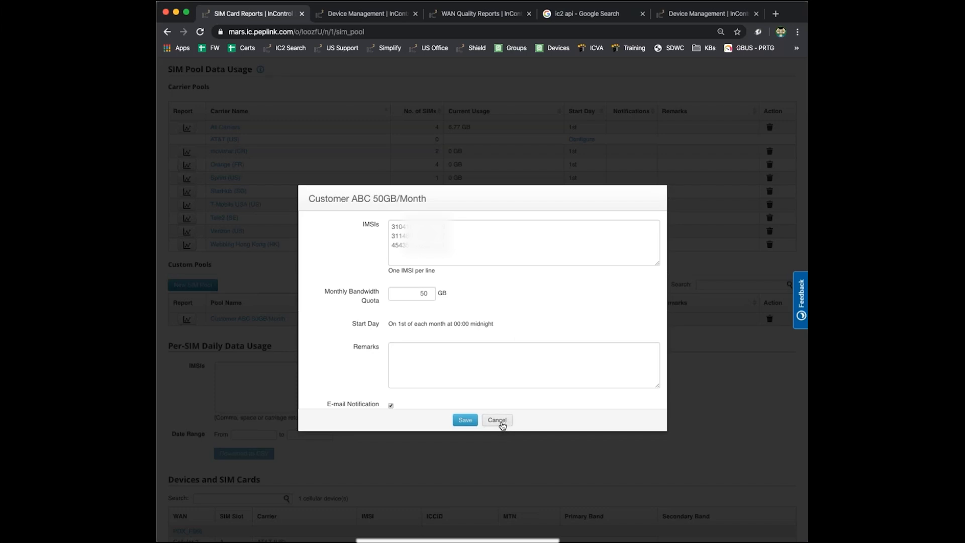
pyautogui.click(496, 419)
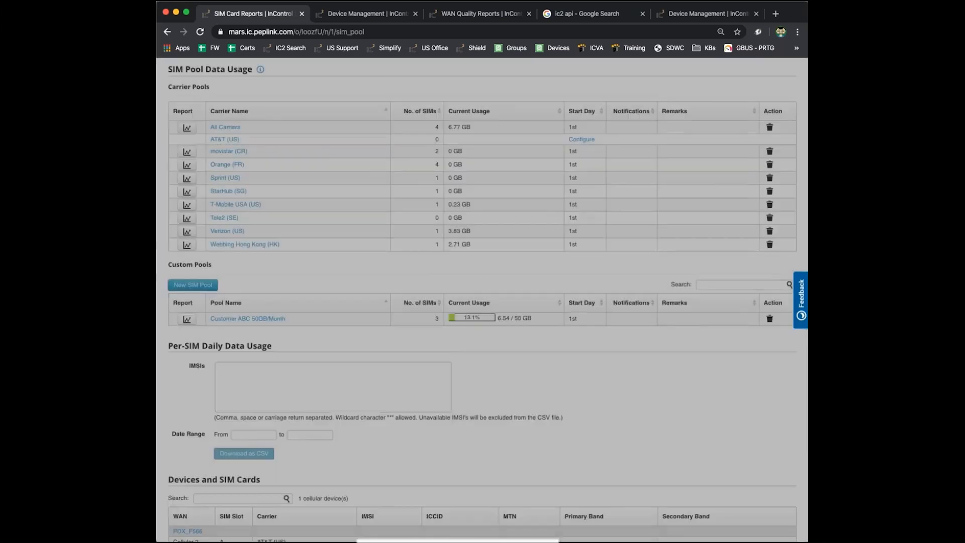
# Step: Scroll to the Devices and SIM Cards table showing PDX_F566's five SIM slots
pyautogui.scroll(-3)
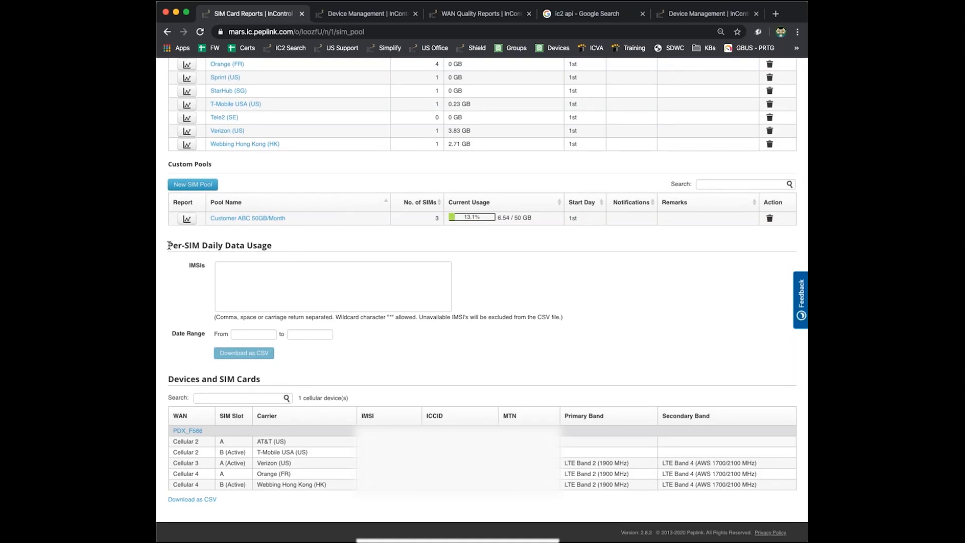
pyautogui.moveTo(168, 245); pyautogui.dragTo(203, 265)
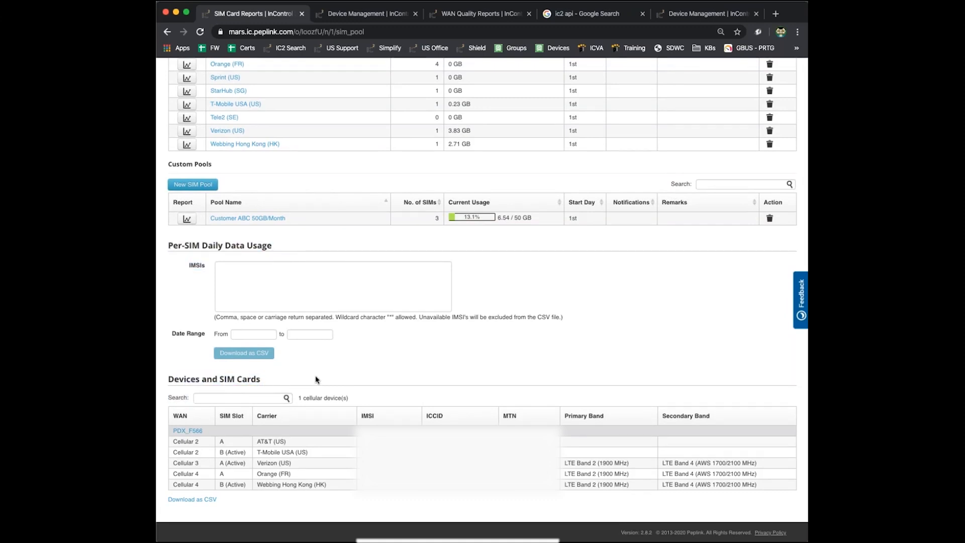
pyautogui.scroll(3)
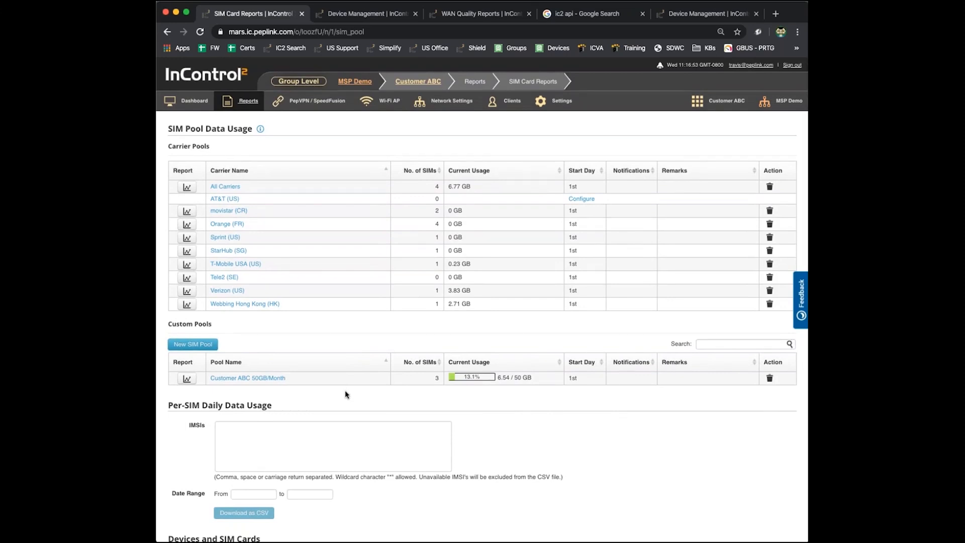
pyautogui.scroll(-3)
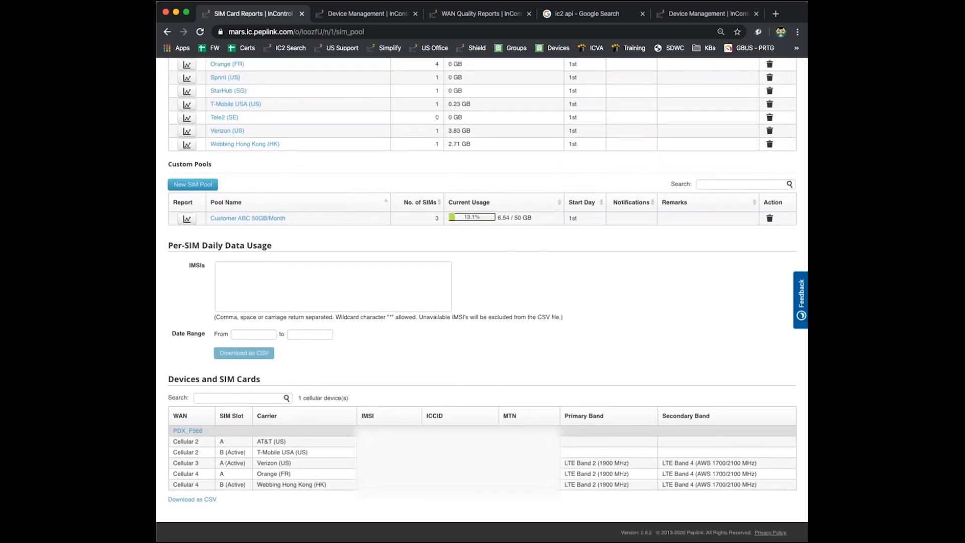
pyautogui.moveTo(343, 405)
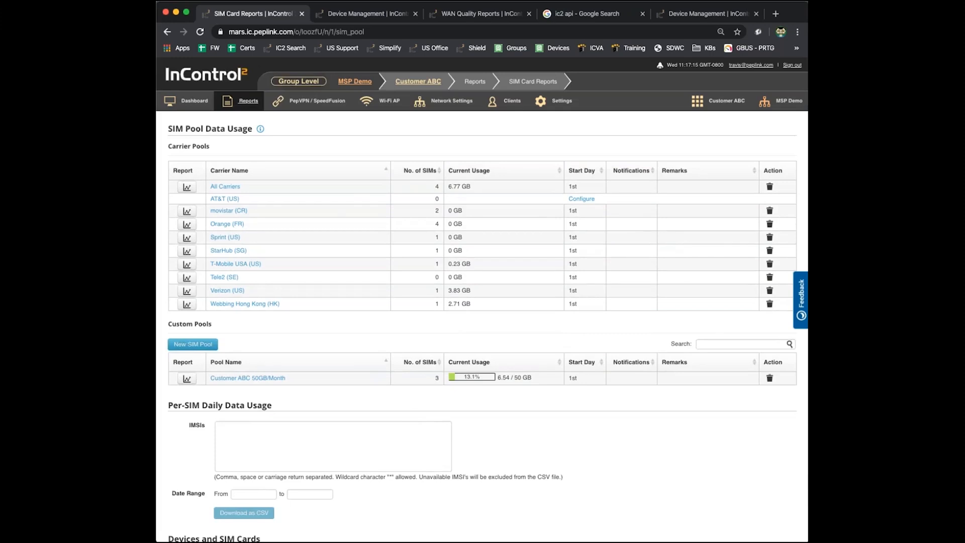
pyautogui.moveTo(338, 154)
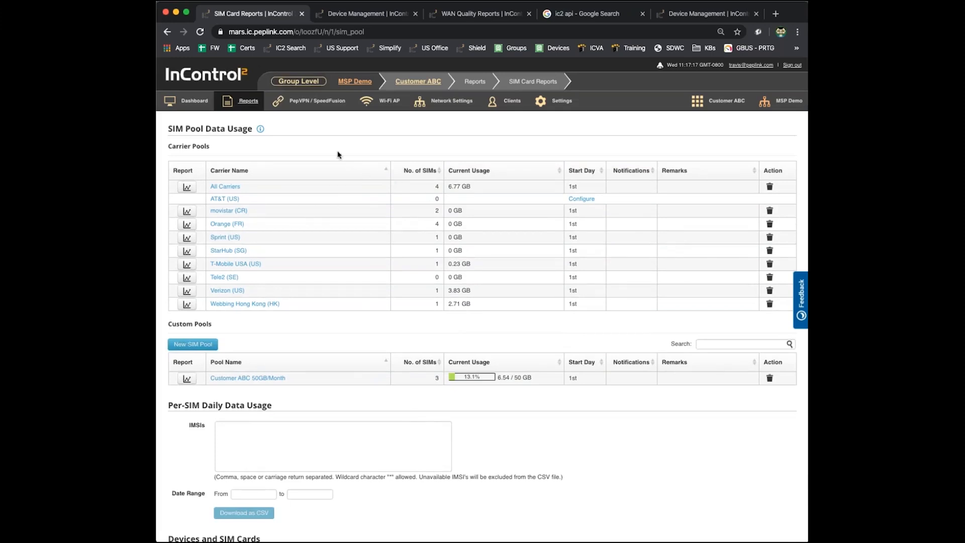